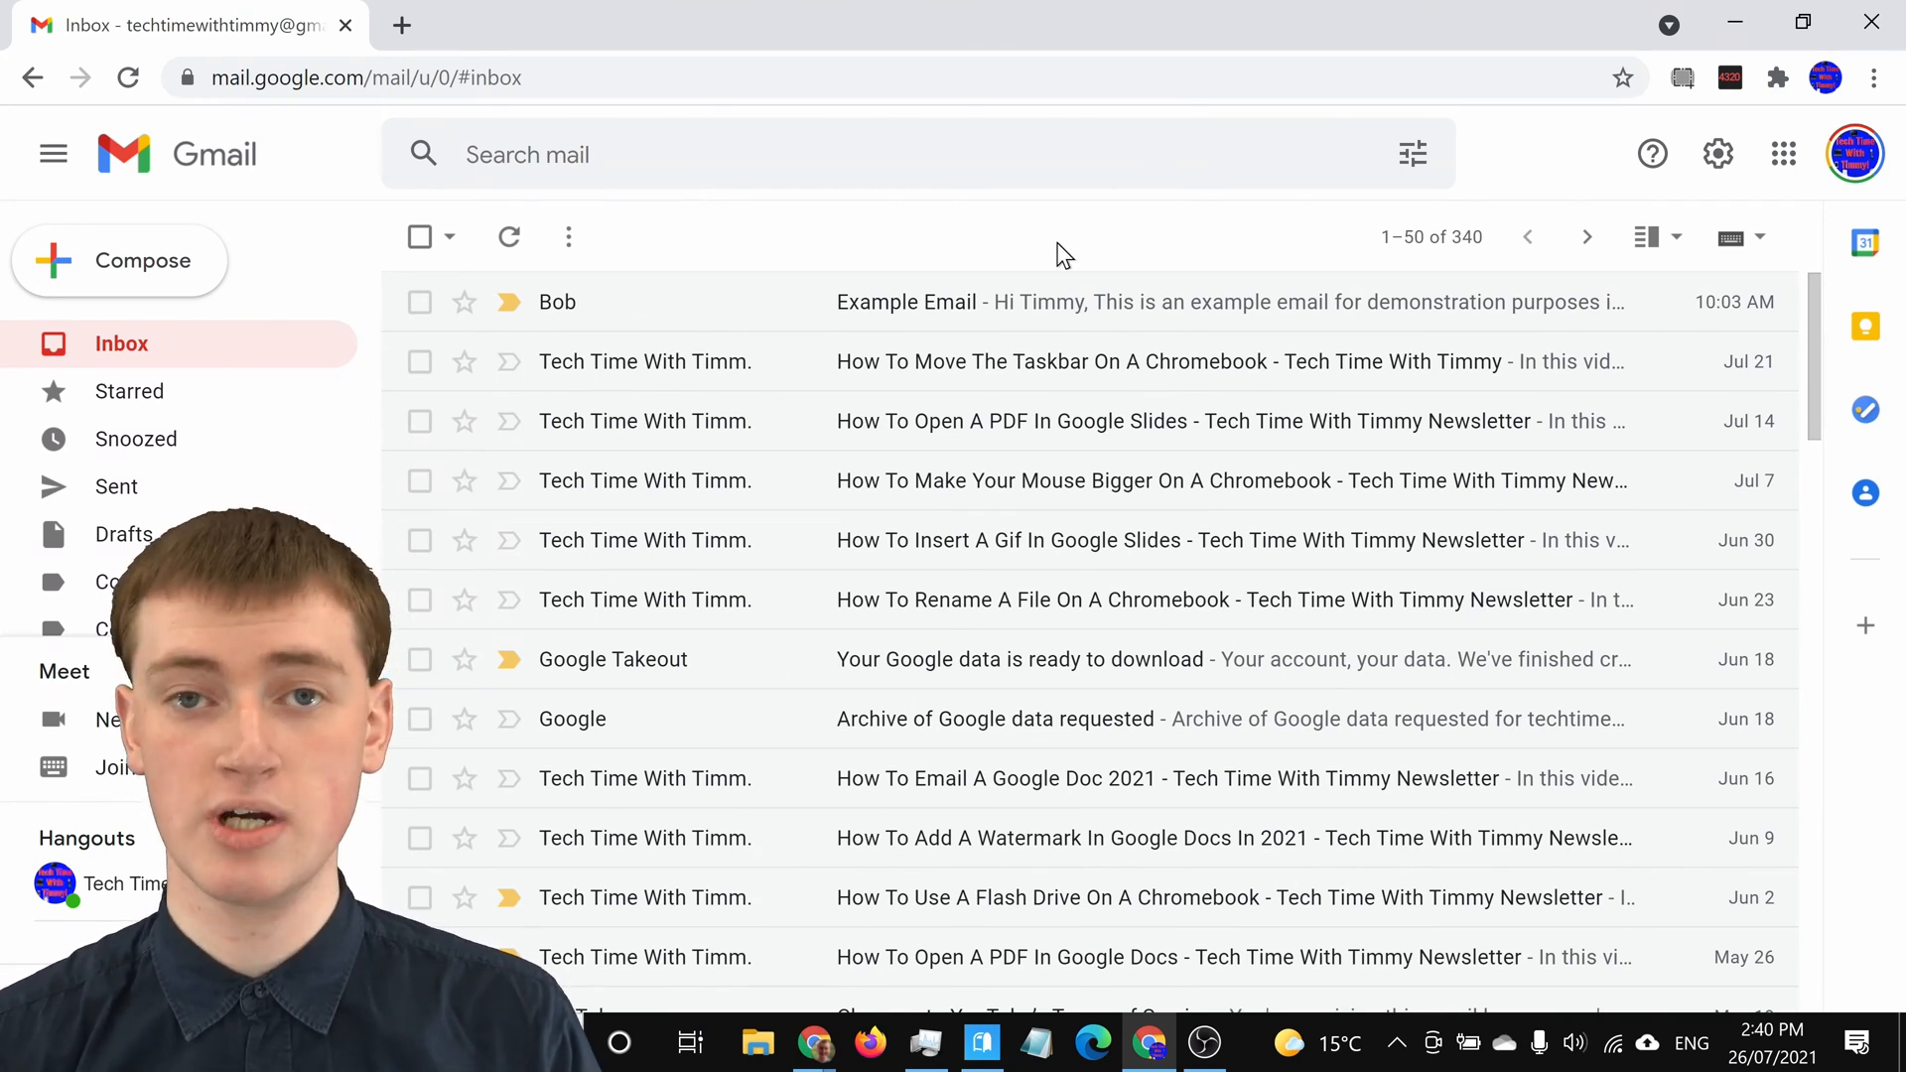
mouse_move(1096, 240)
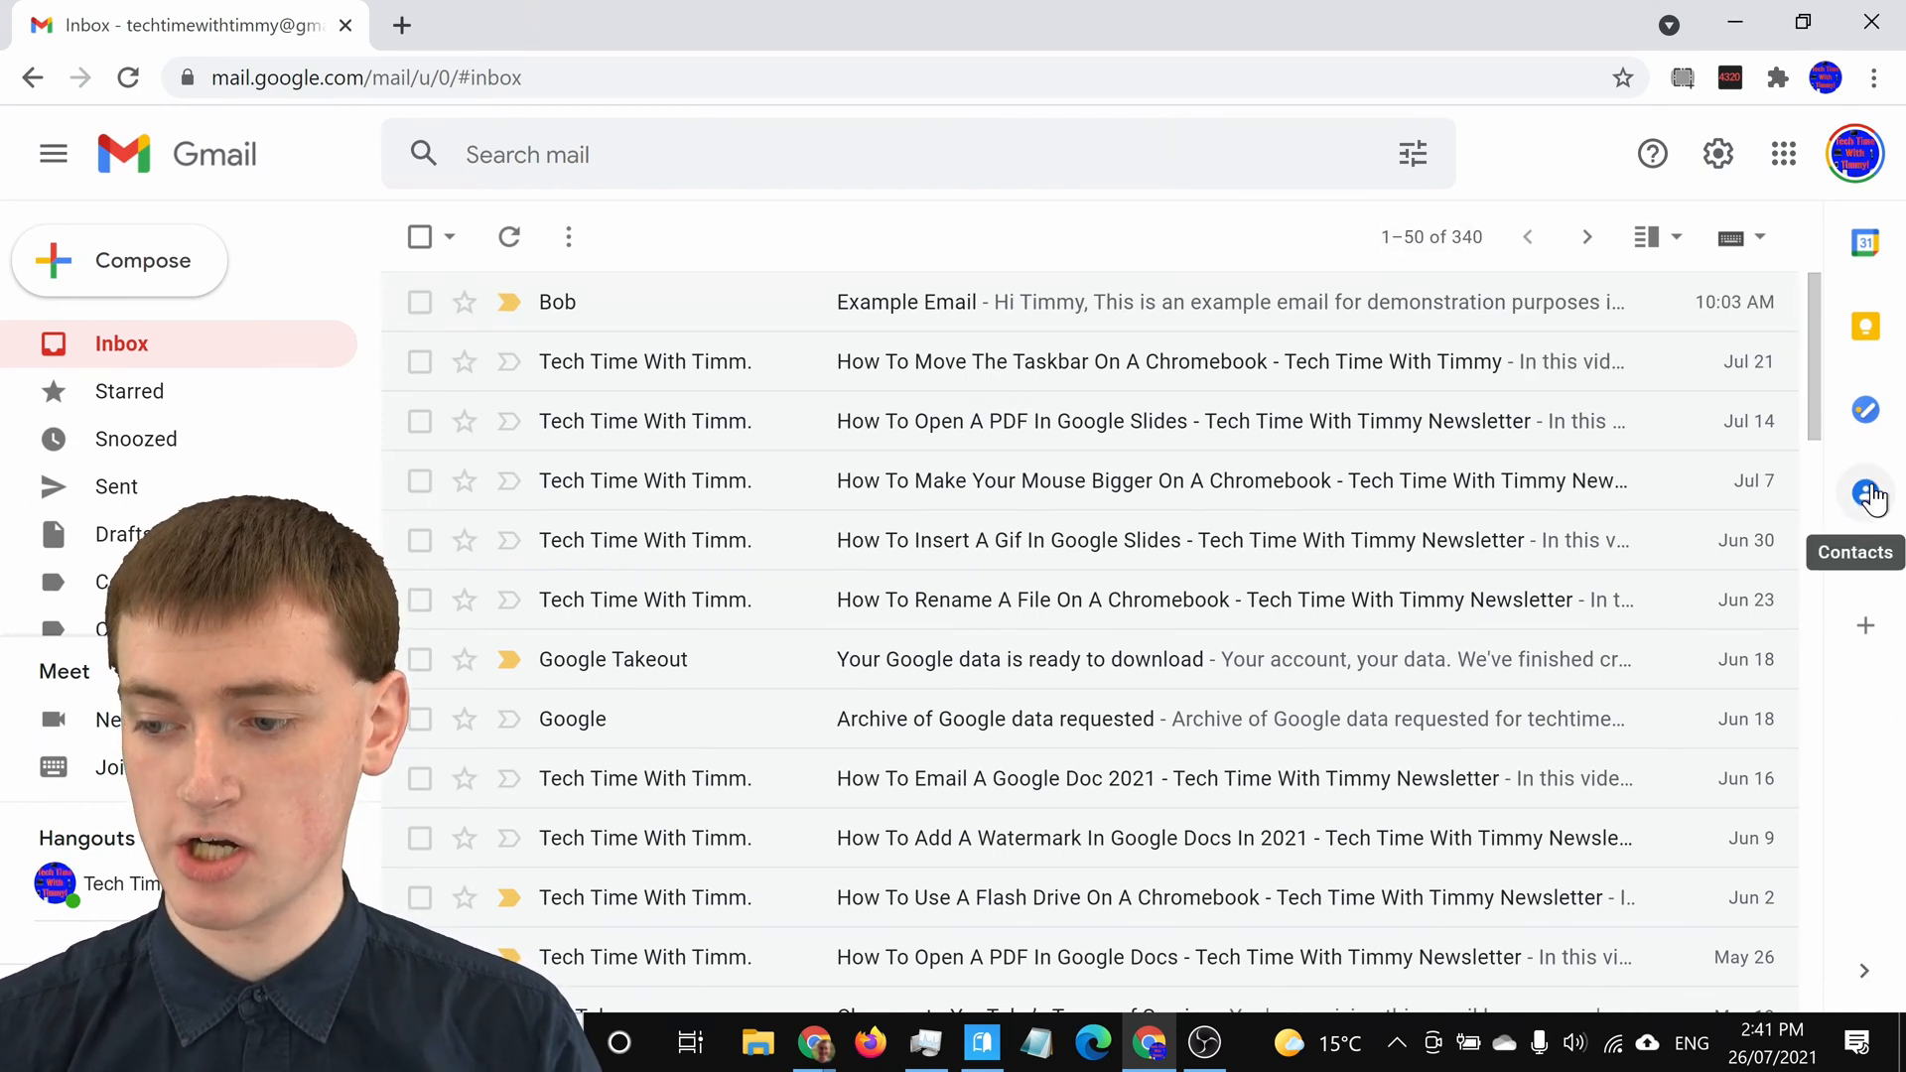
Show the Contacts side panel listing the six saved contacts beside the inbox.
left_click(1864, 493)
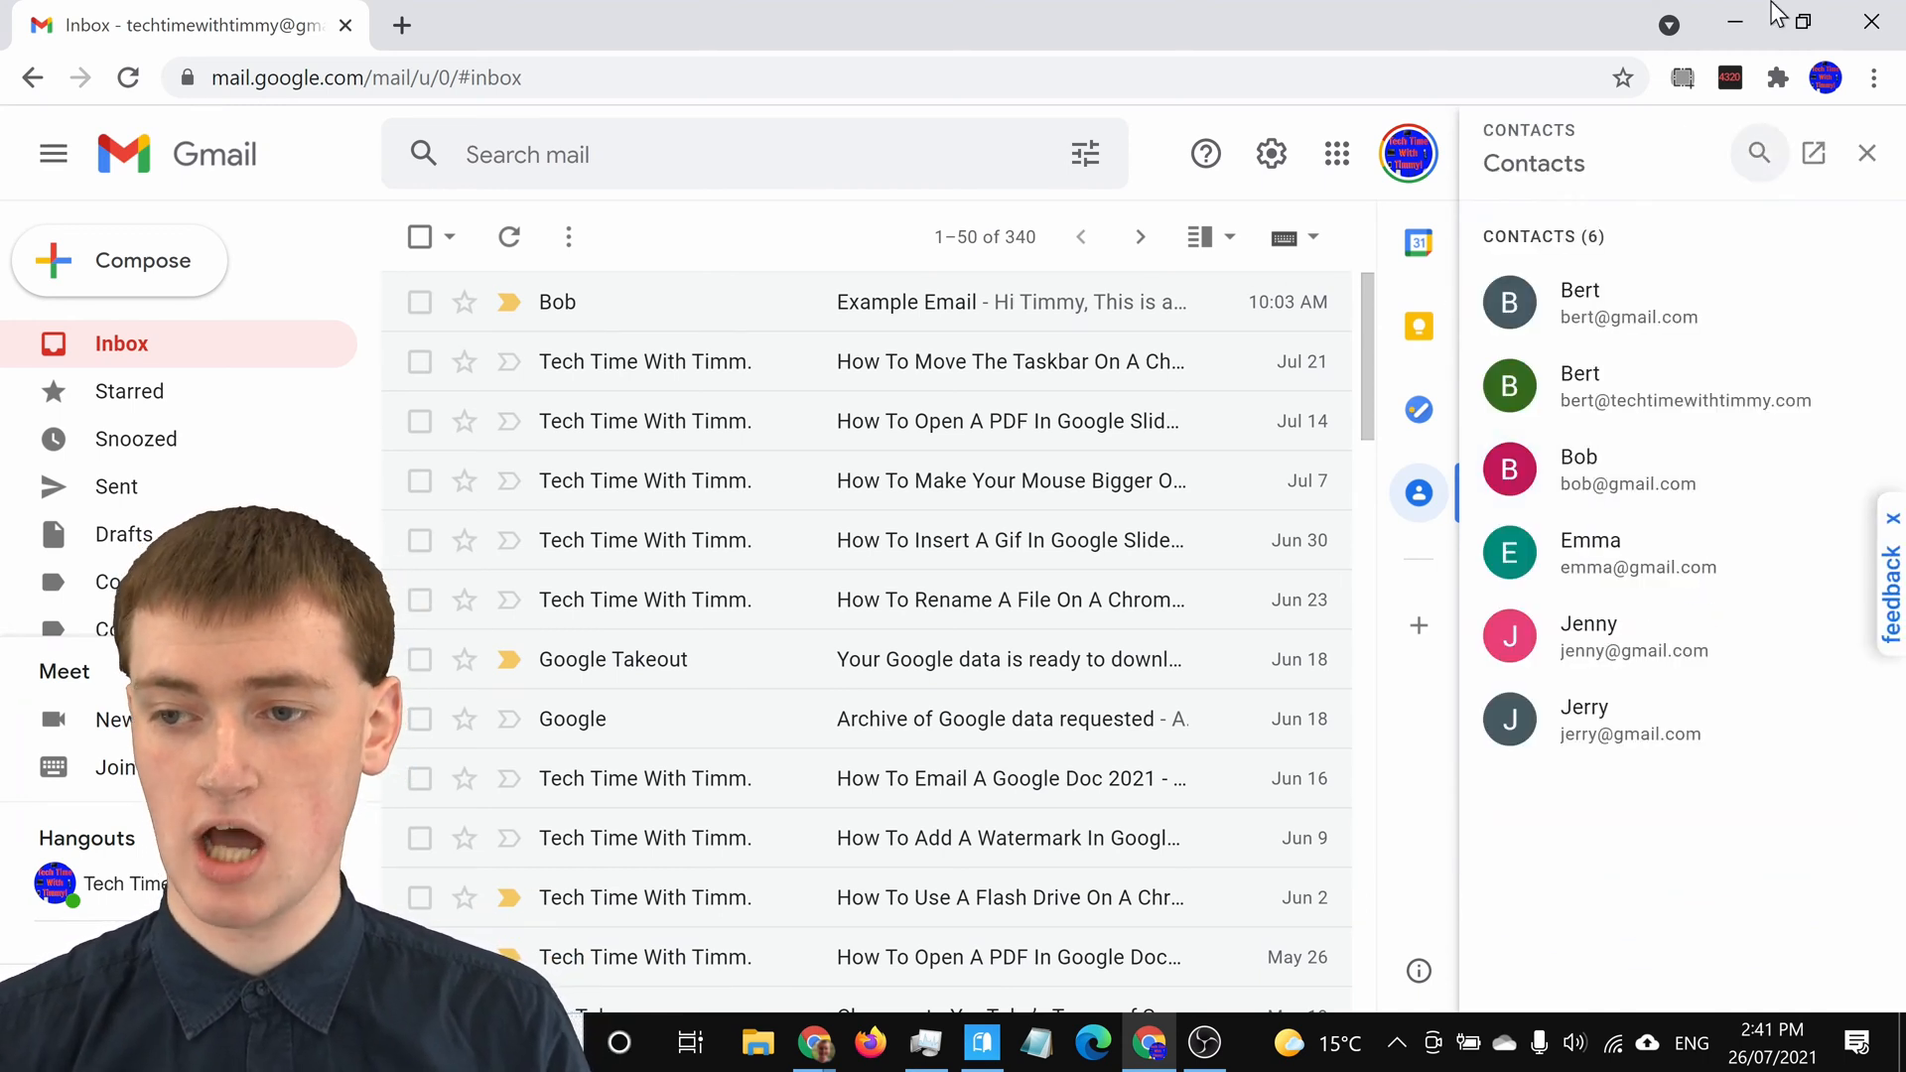
left_click(1866, 153)
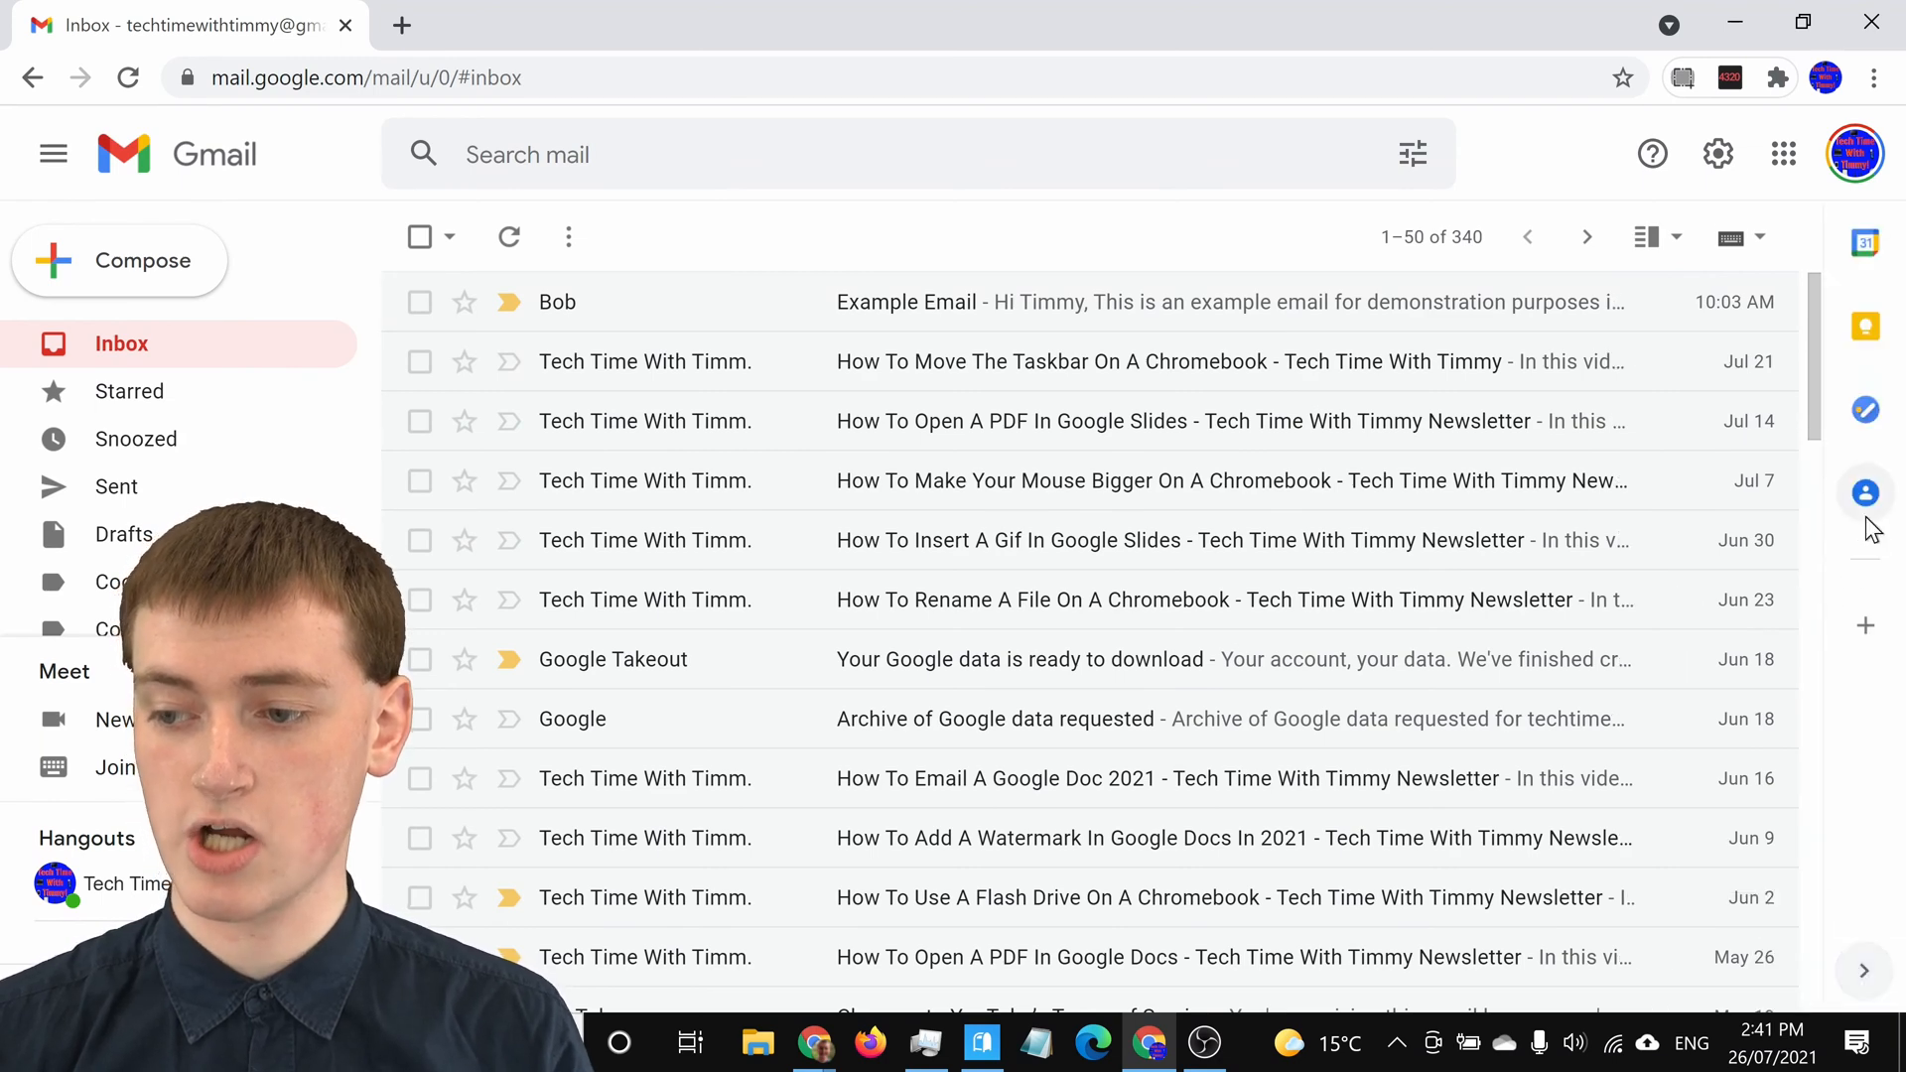
left_click(1865, 492)
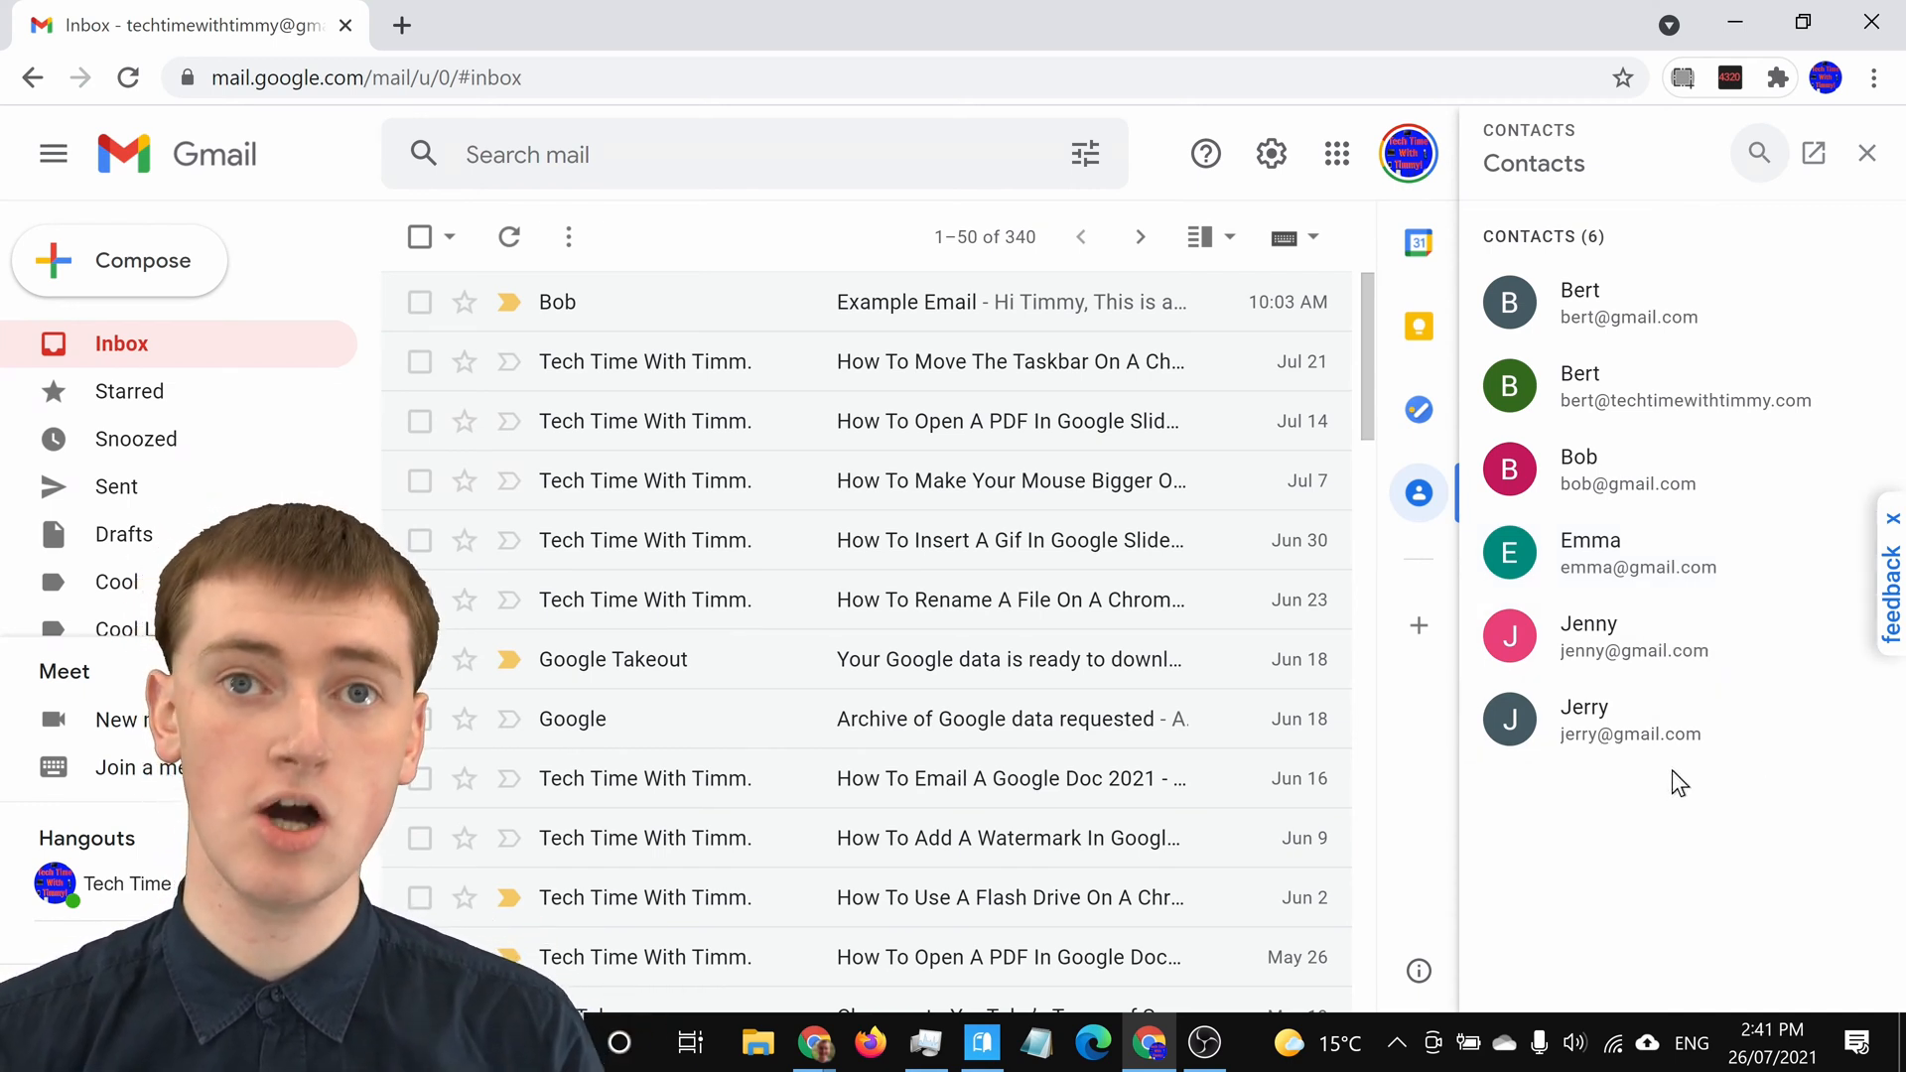
mouse_move(1675, 769)
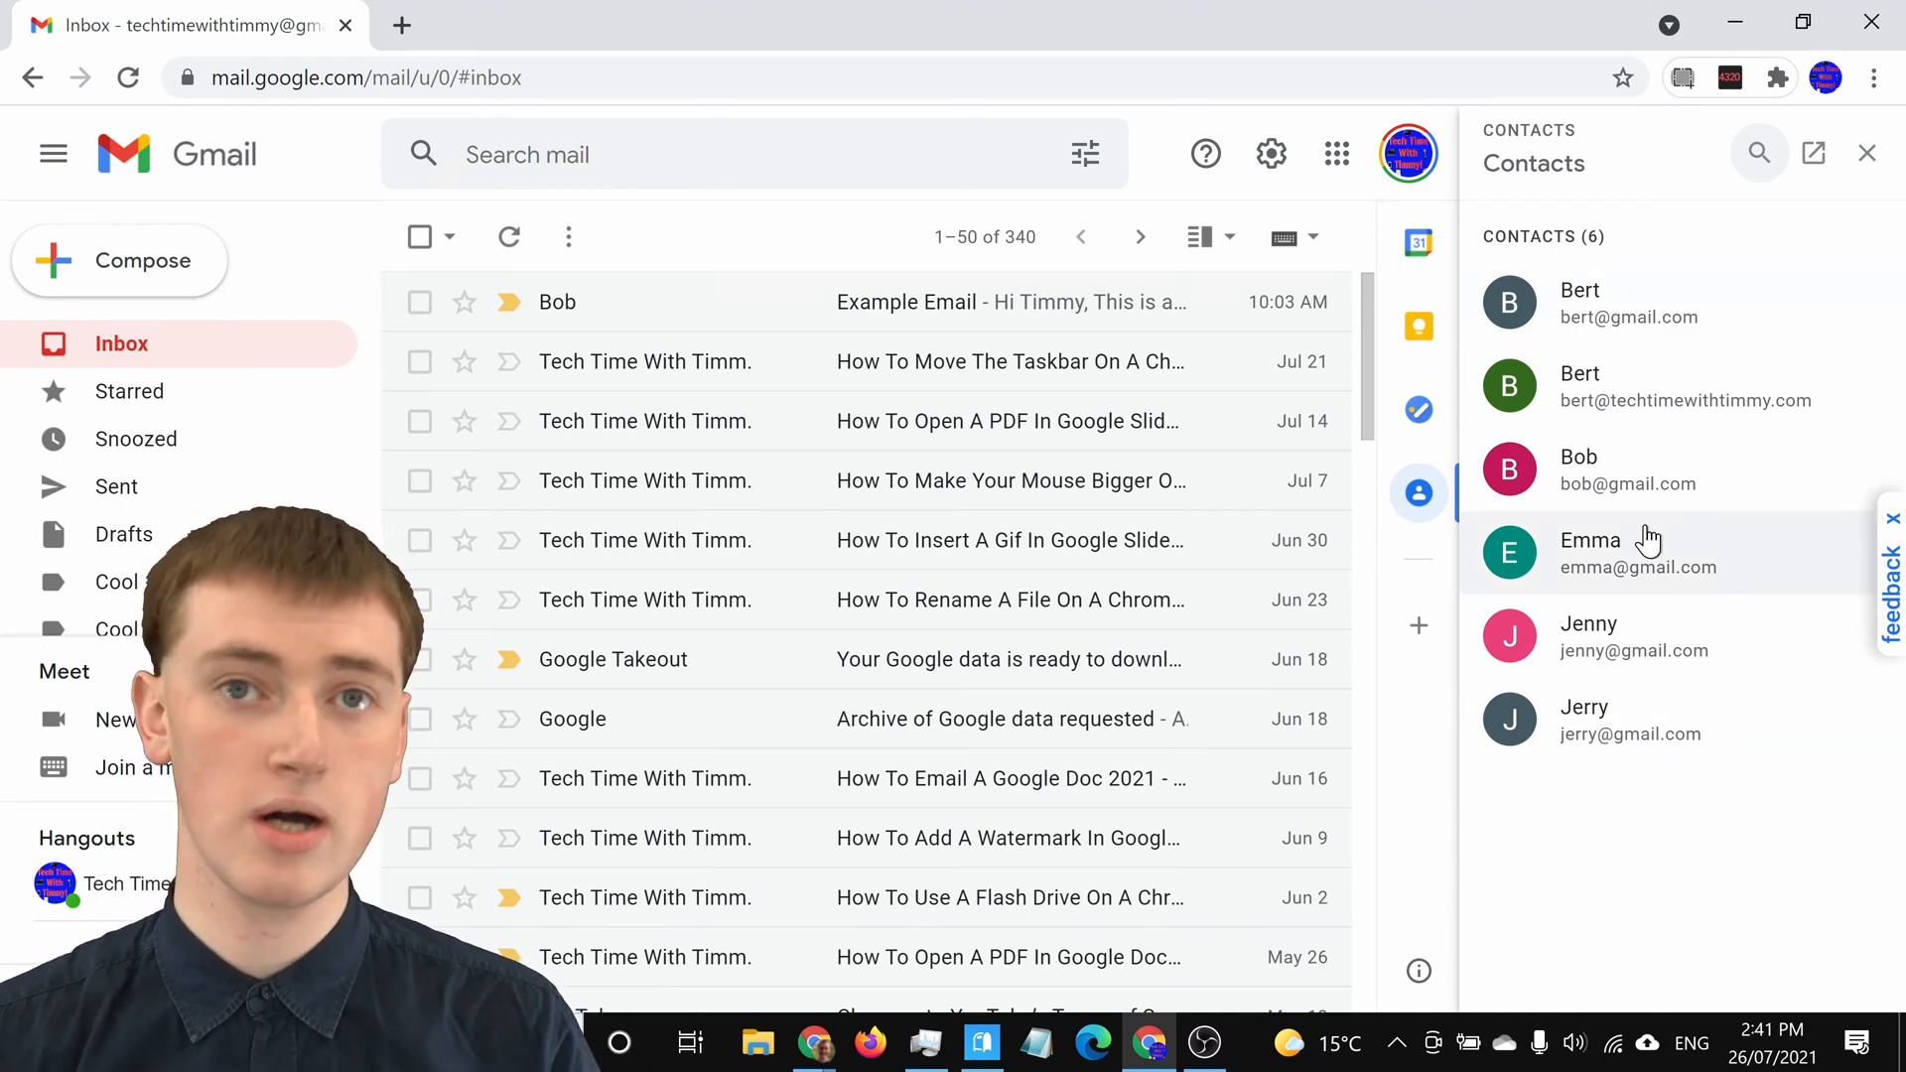
mouse_move(1648, 540)
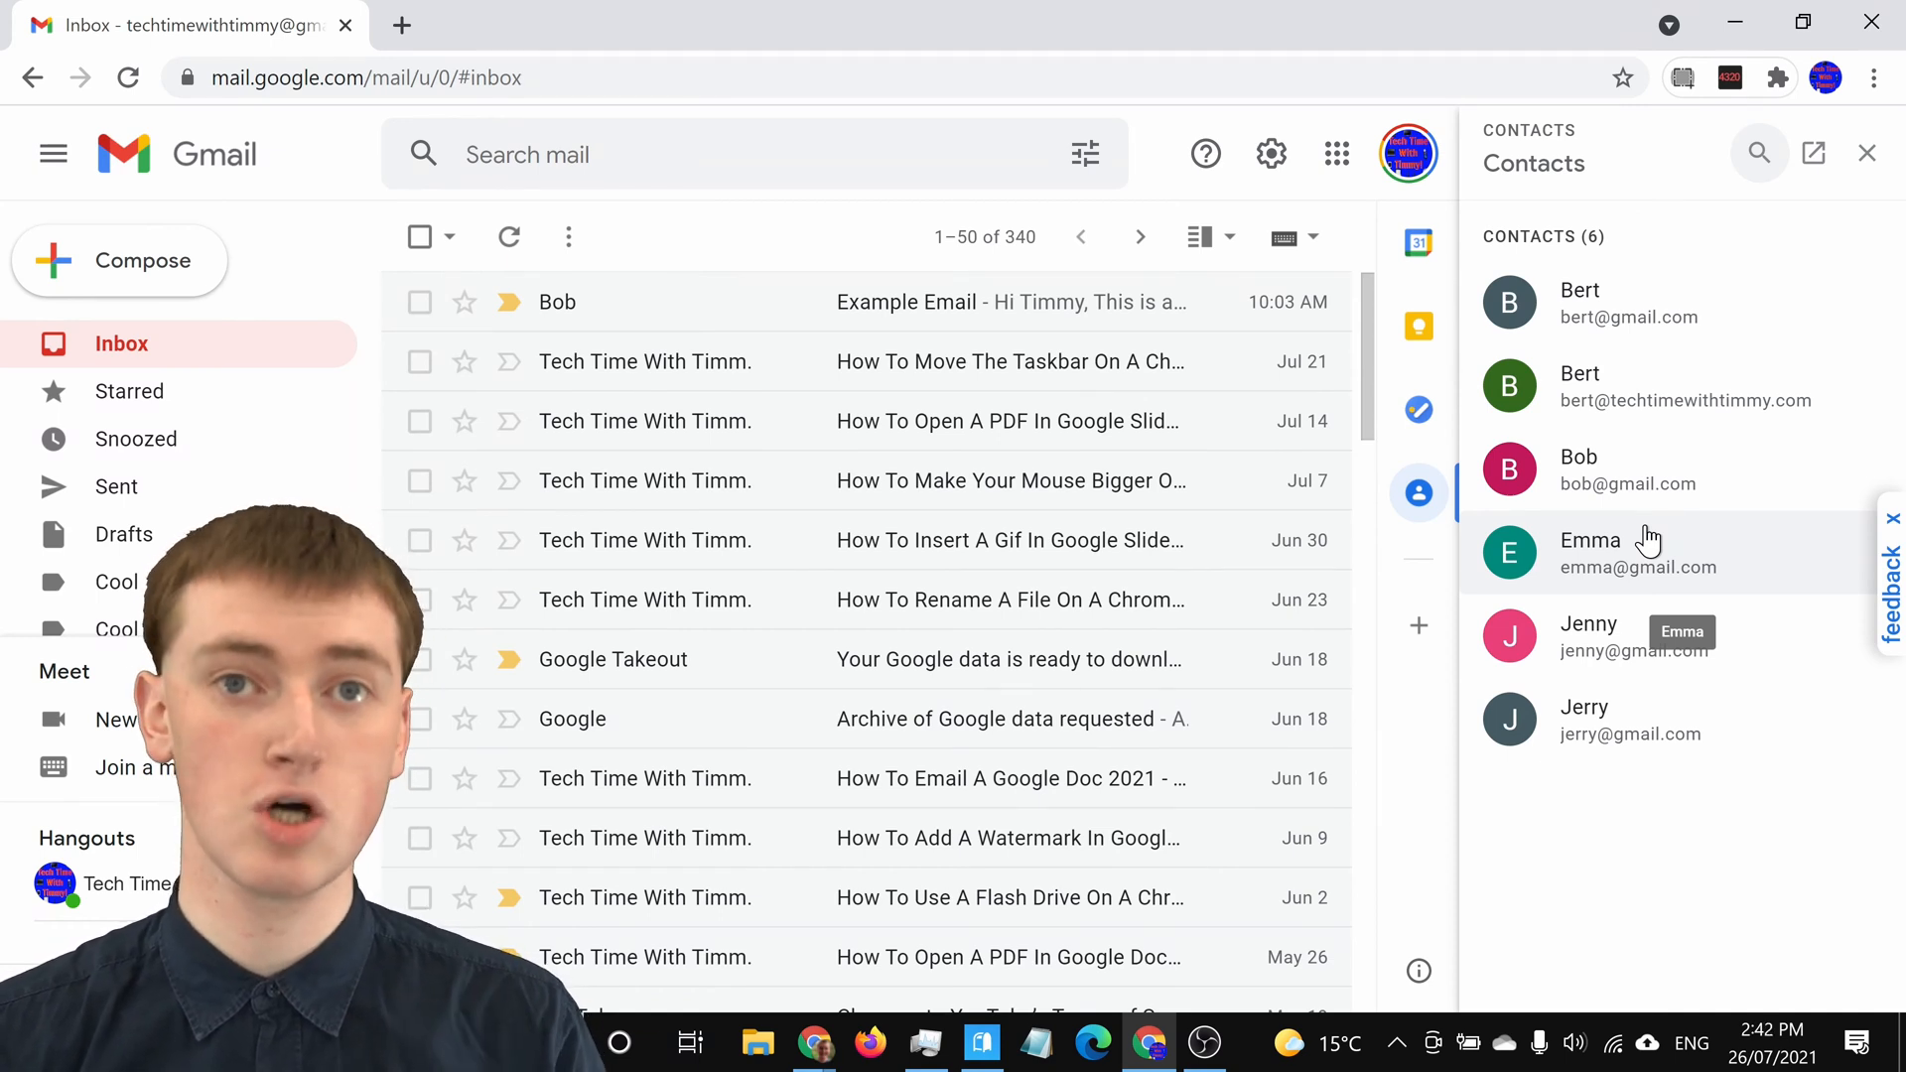
mouse_move(1683, 498)
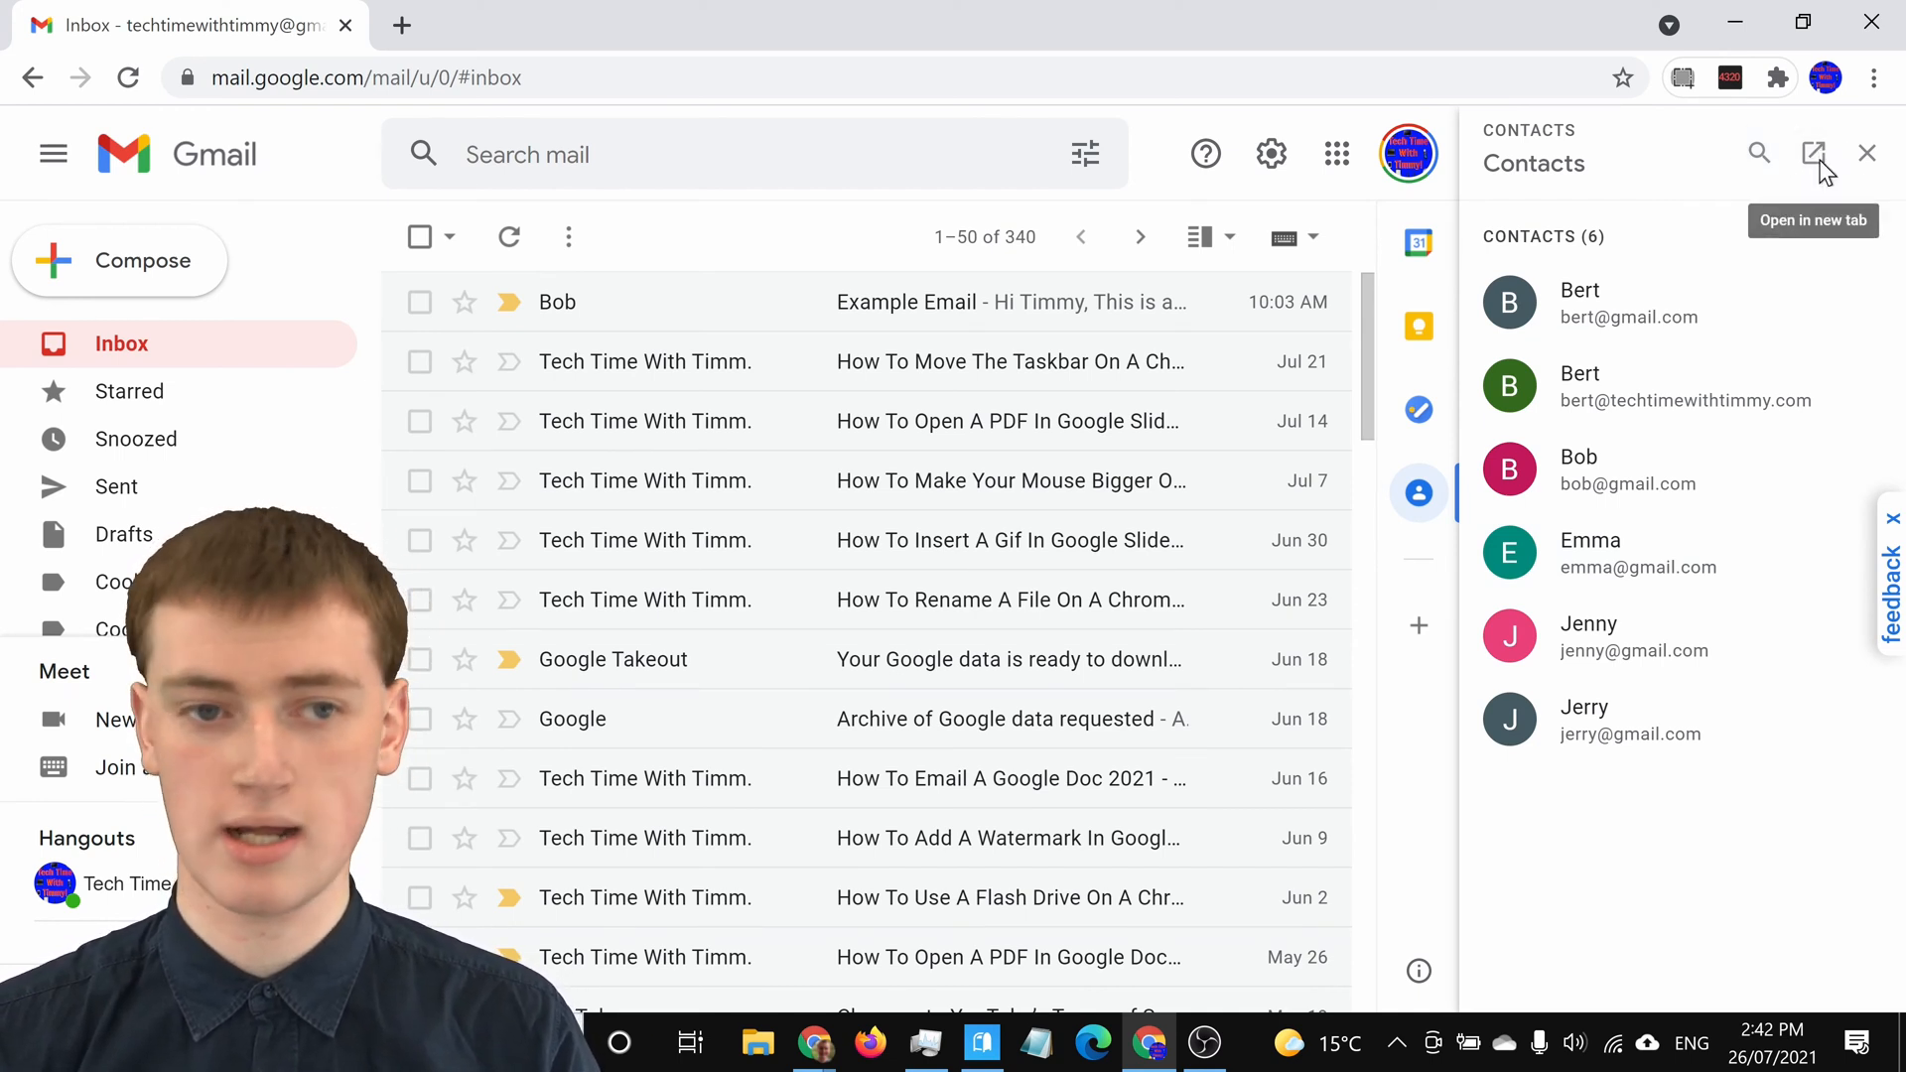
Launch the full Google Contacts list in its own browser tab.
left_click(1816, 153)
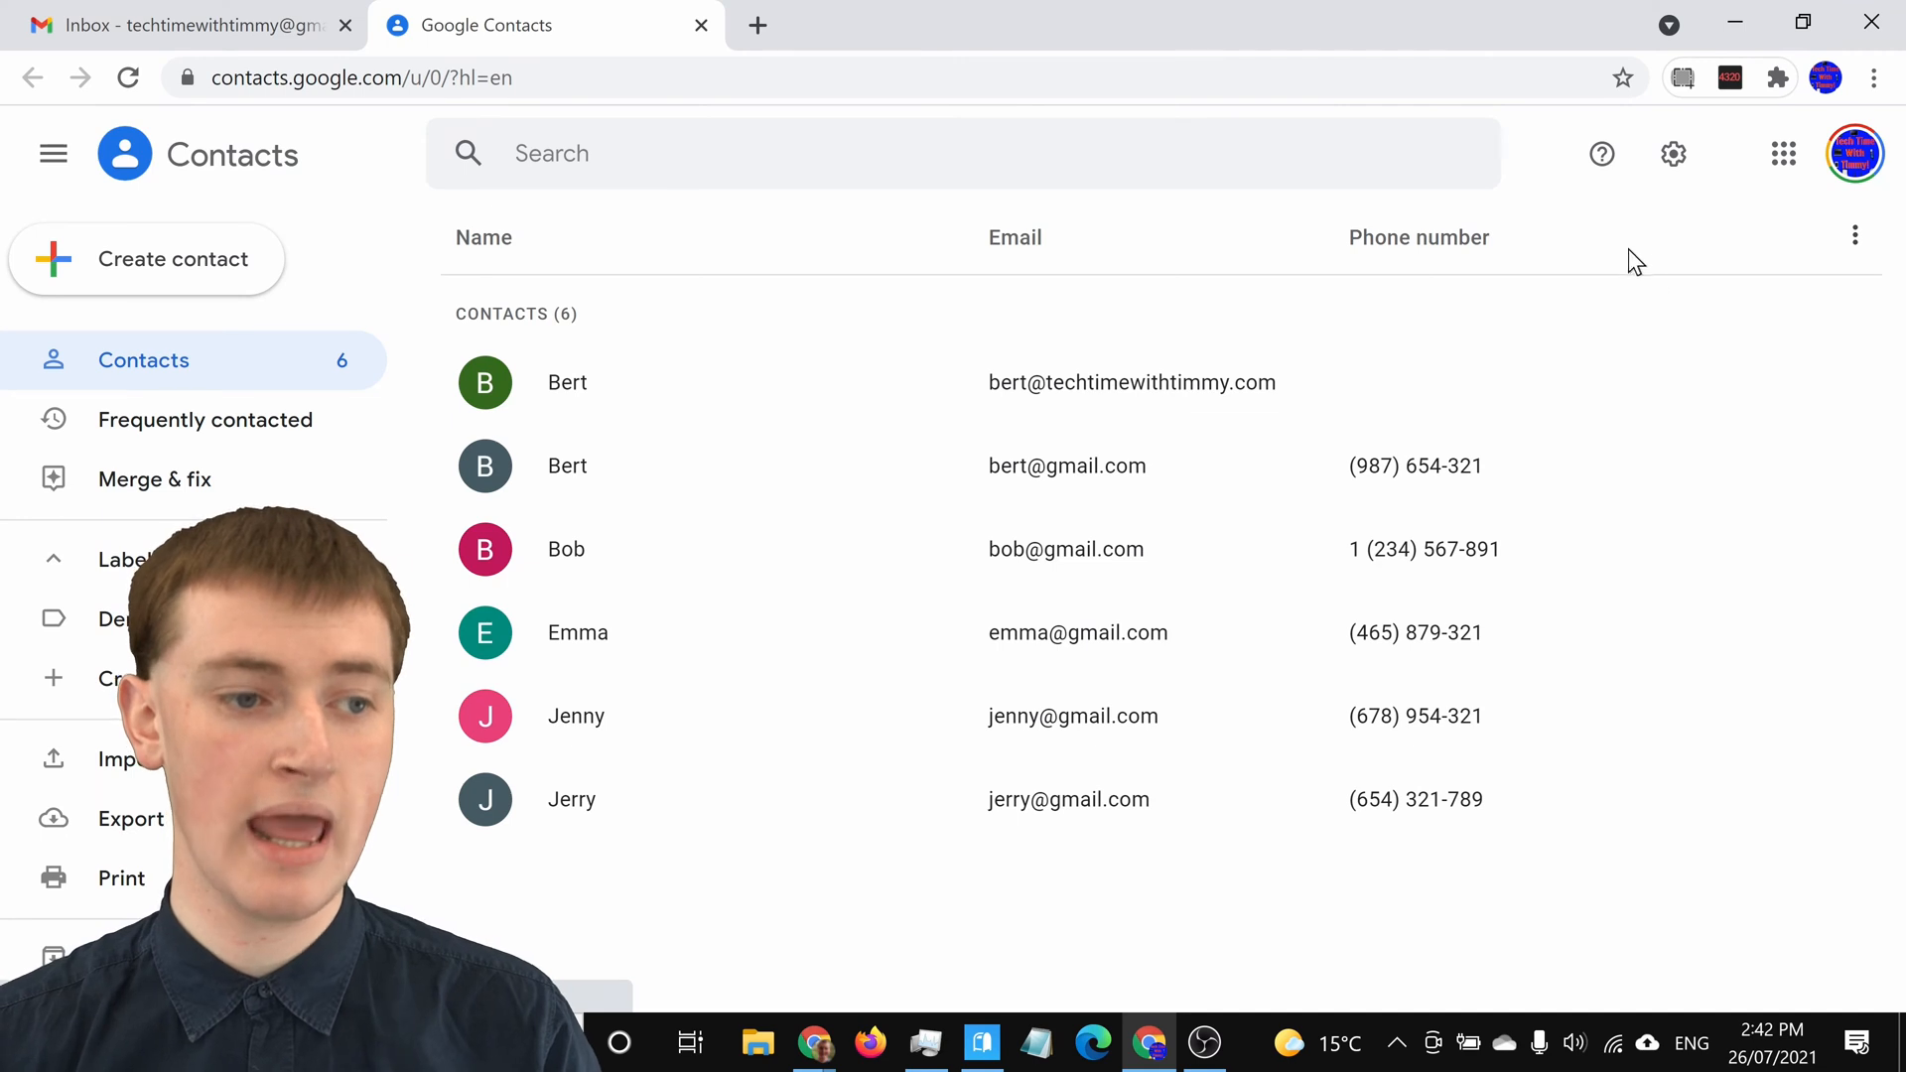
mouse_move(172, 258)
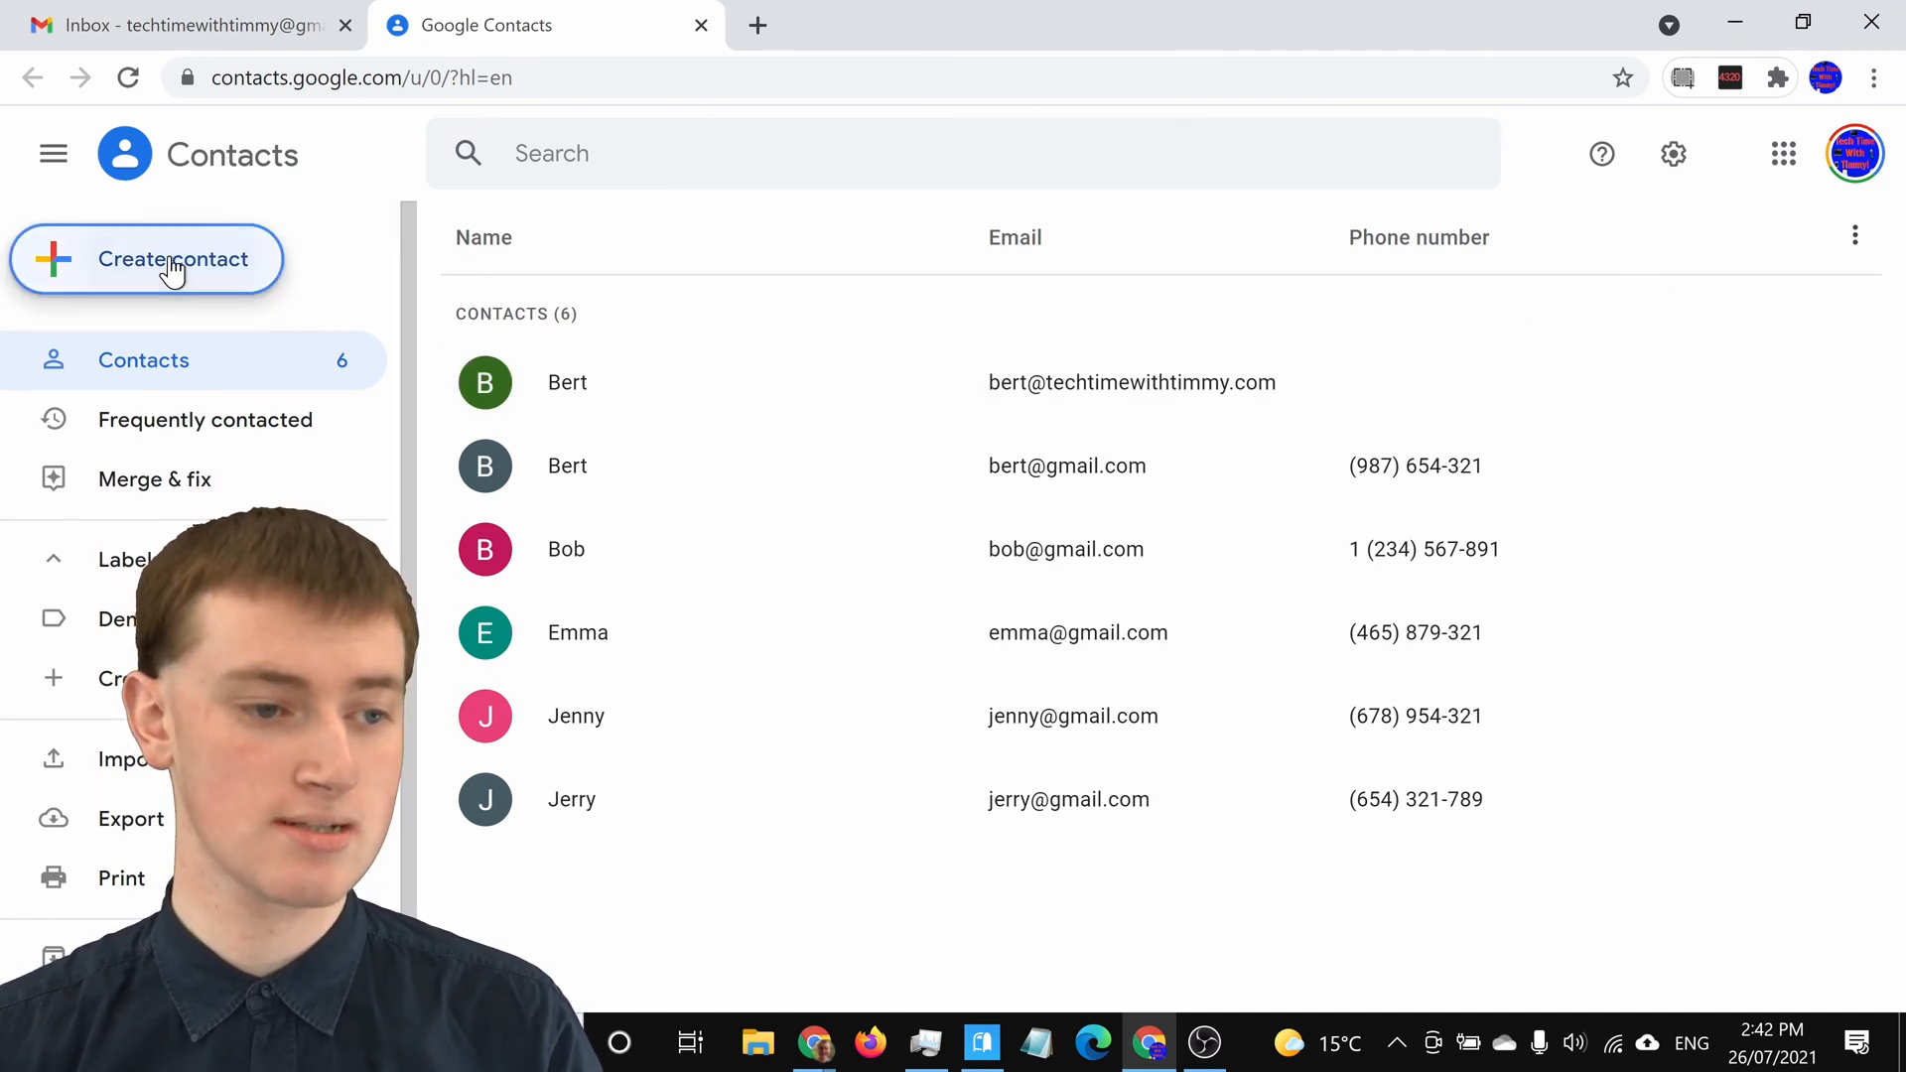
left_click(171, 258)
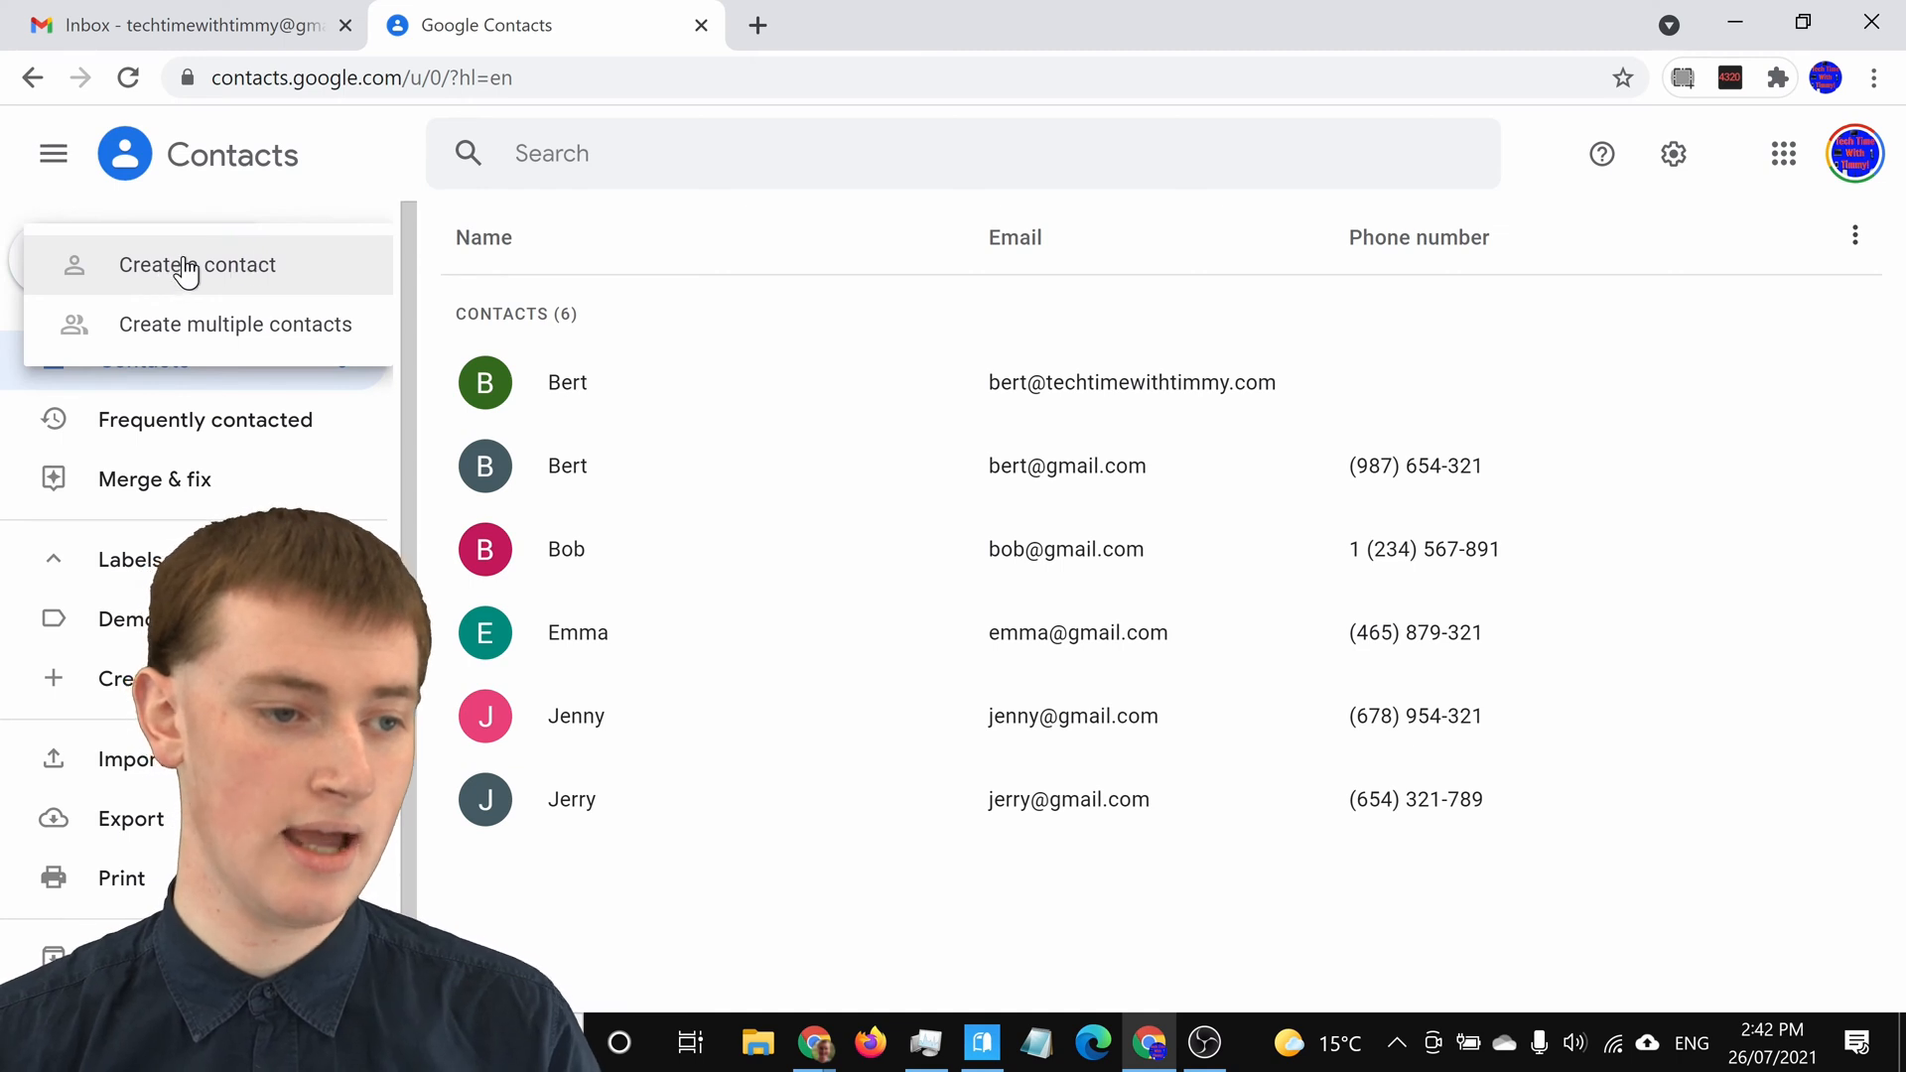
left_click(196, 264)
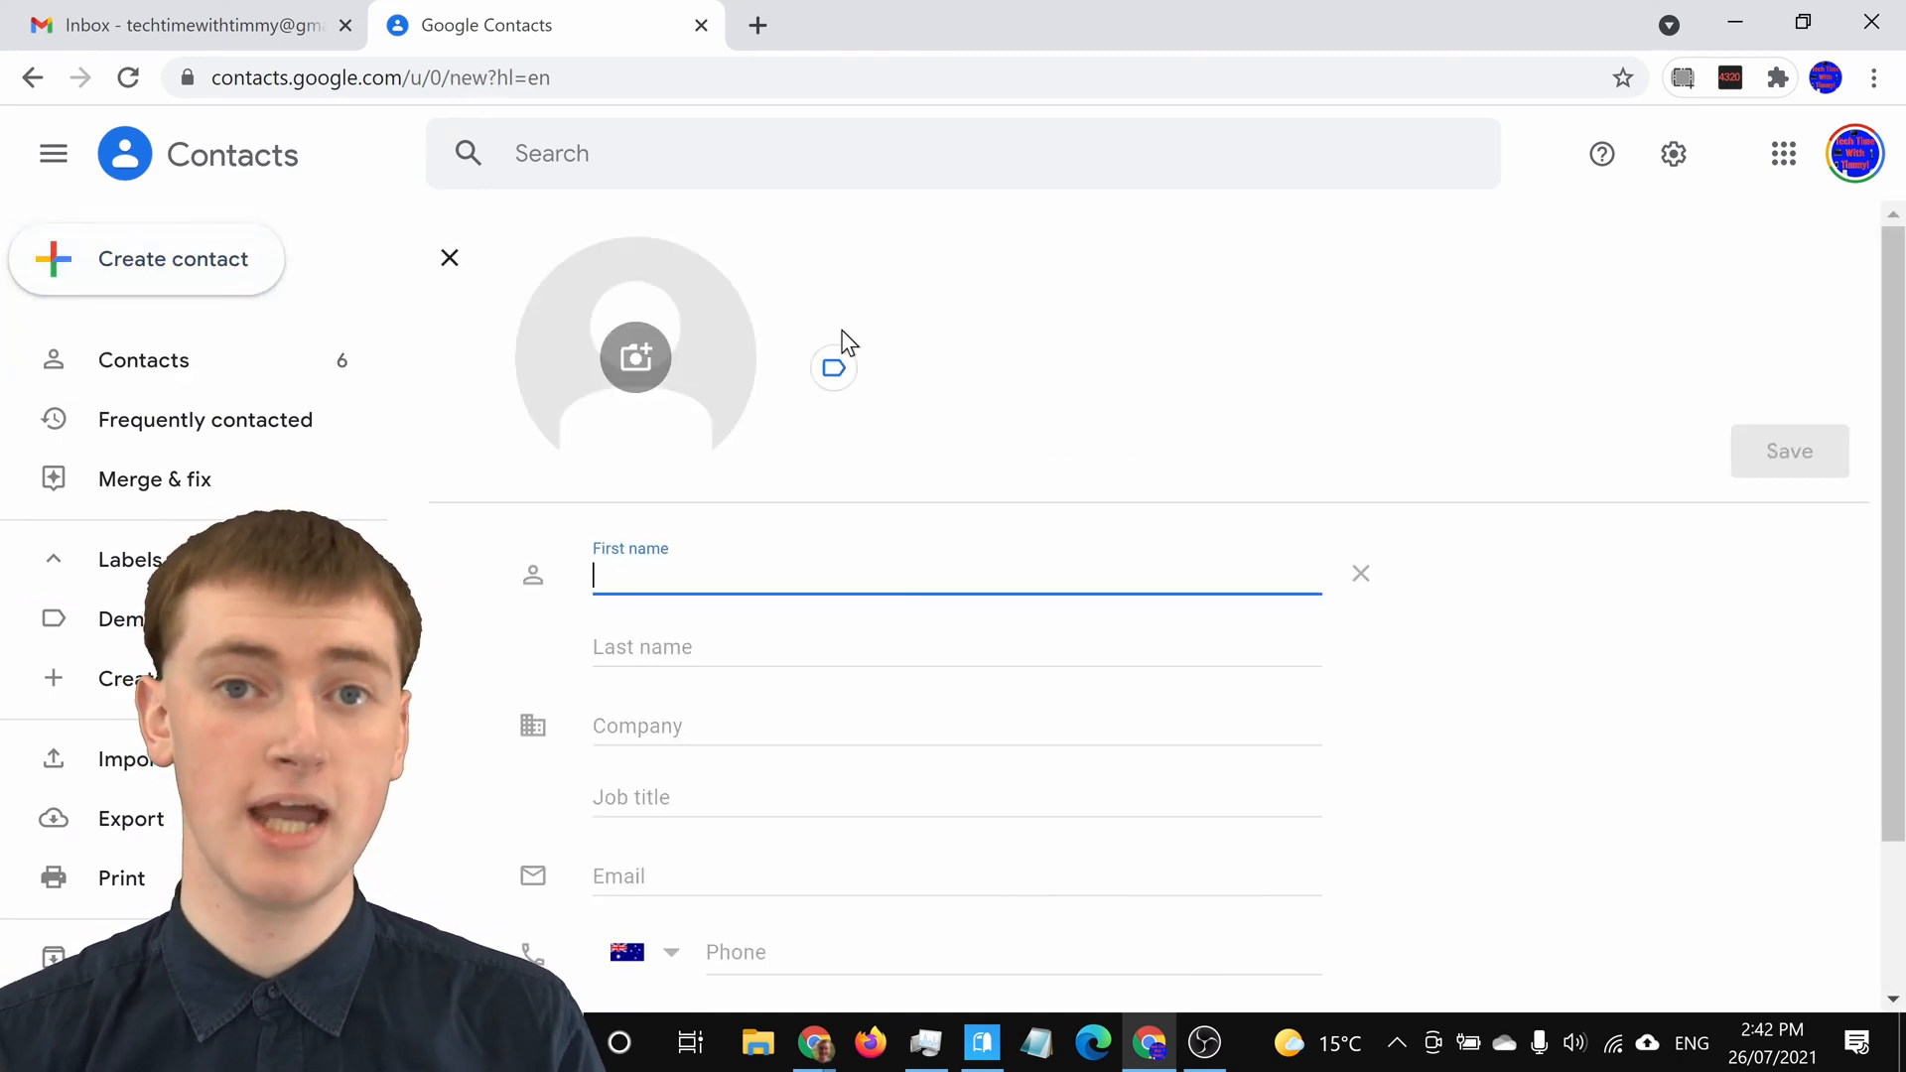
mouse_move(923, 395)
type("John")
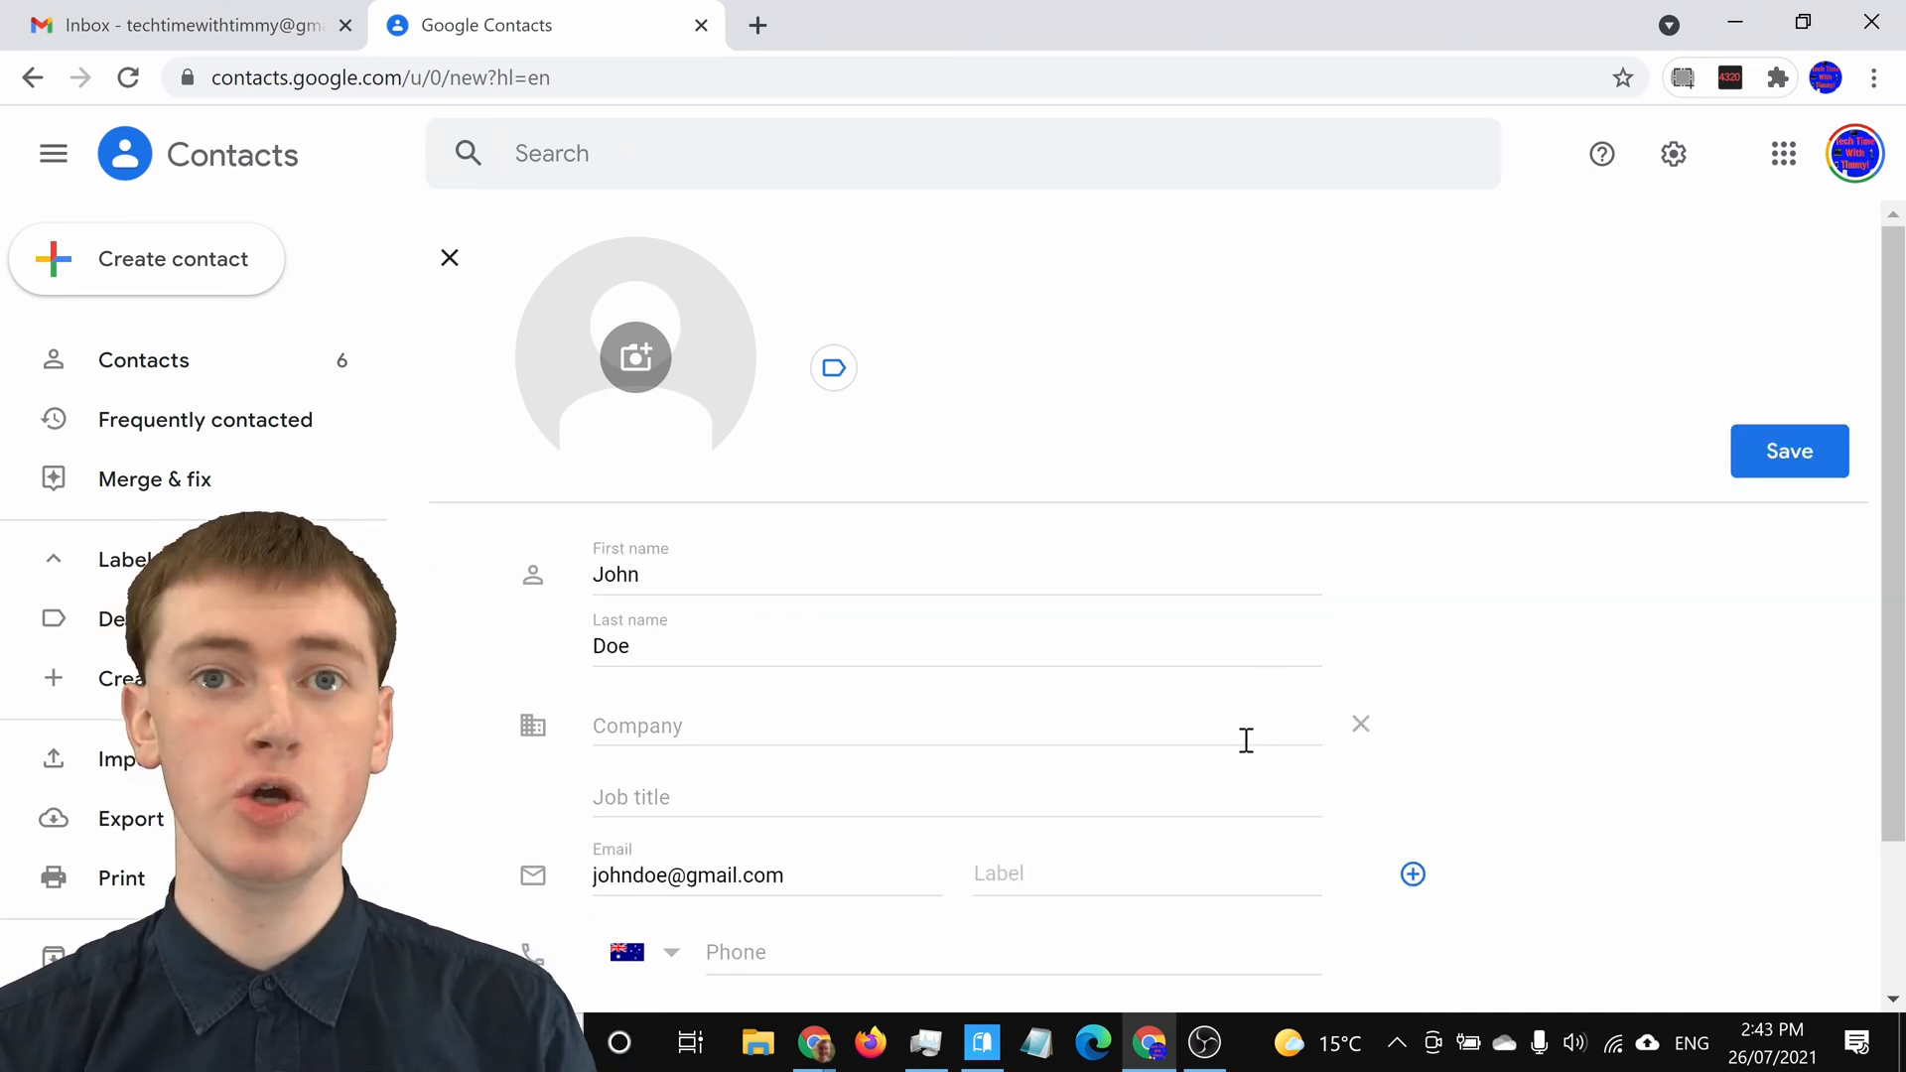
scroll("down", 3)
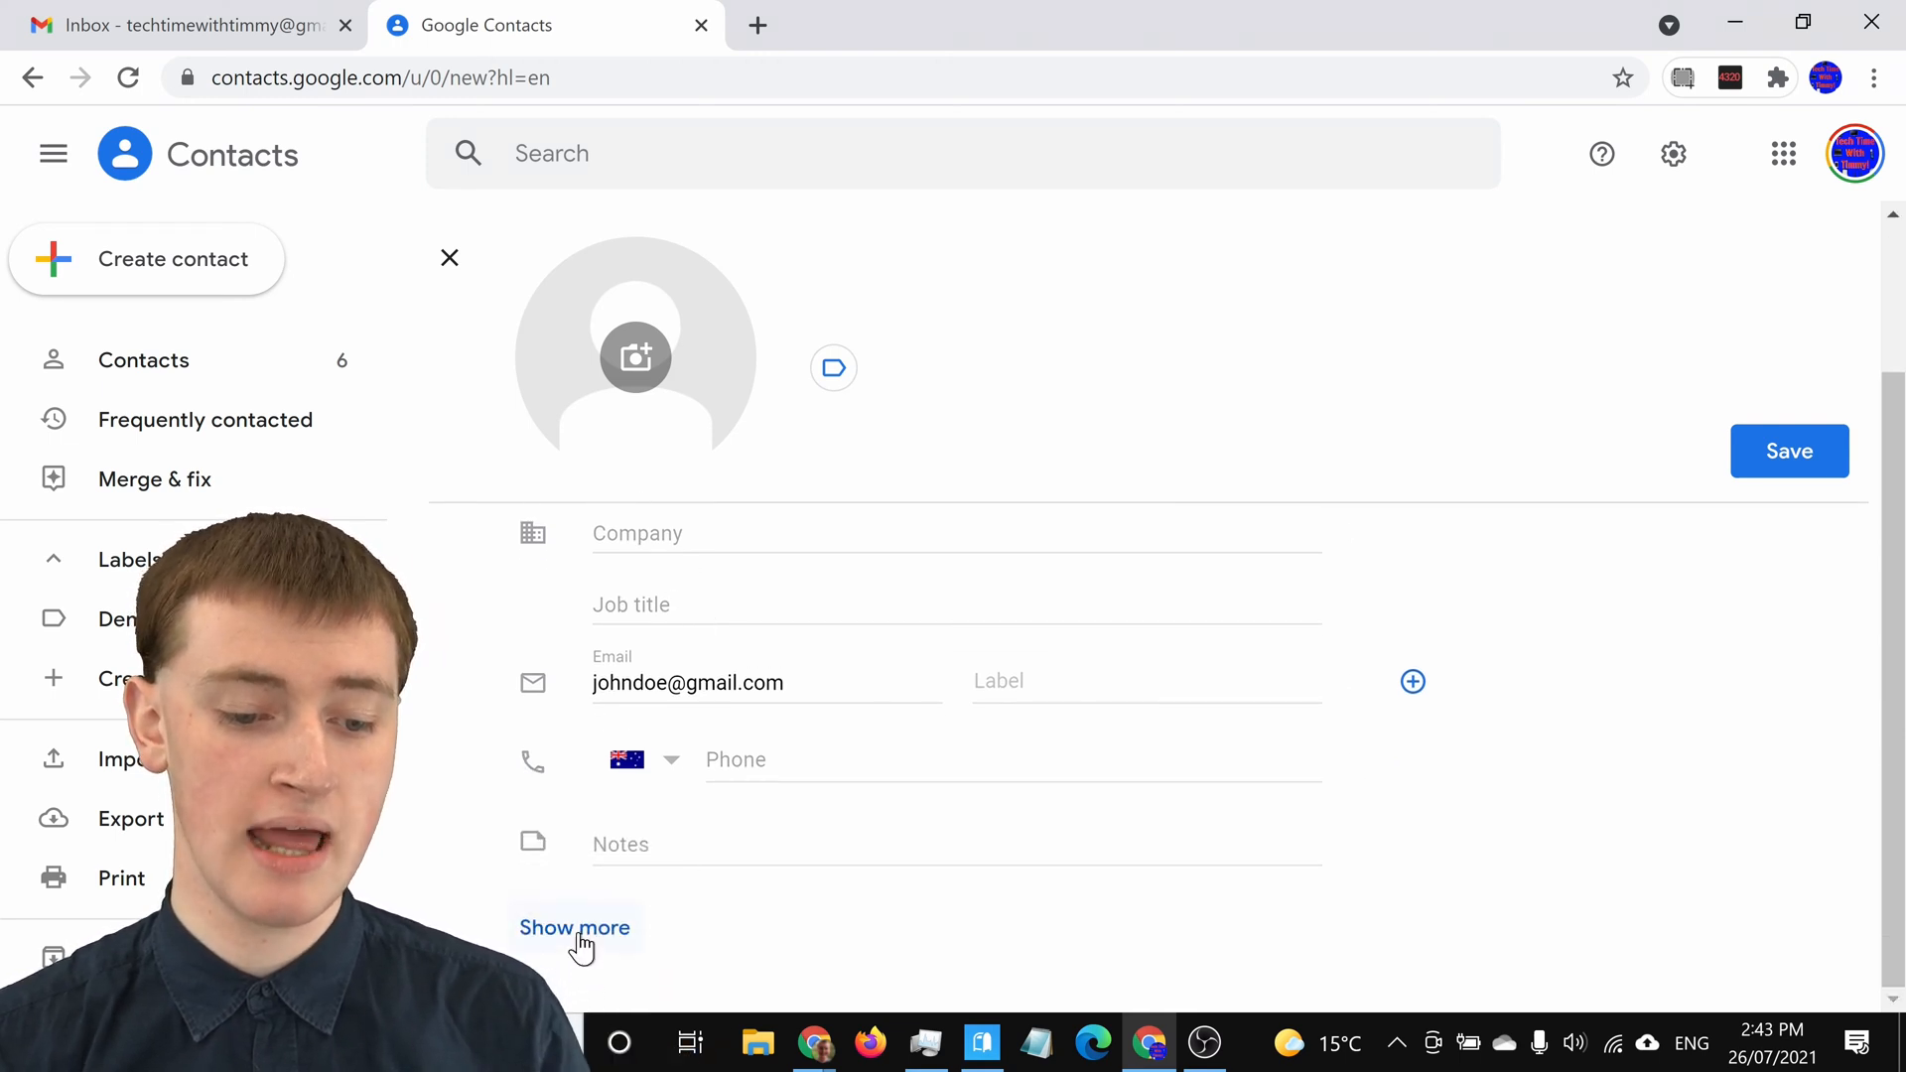
left_click(574, 927)
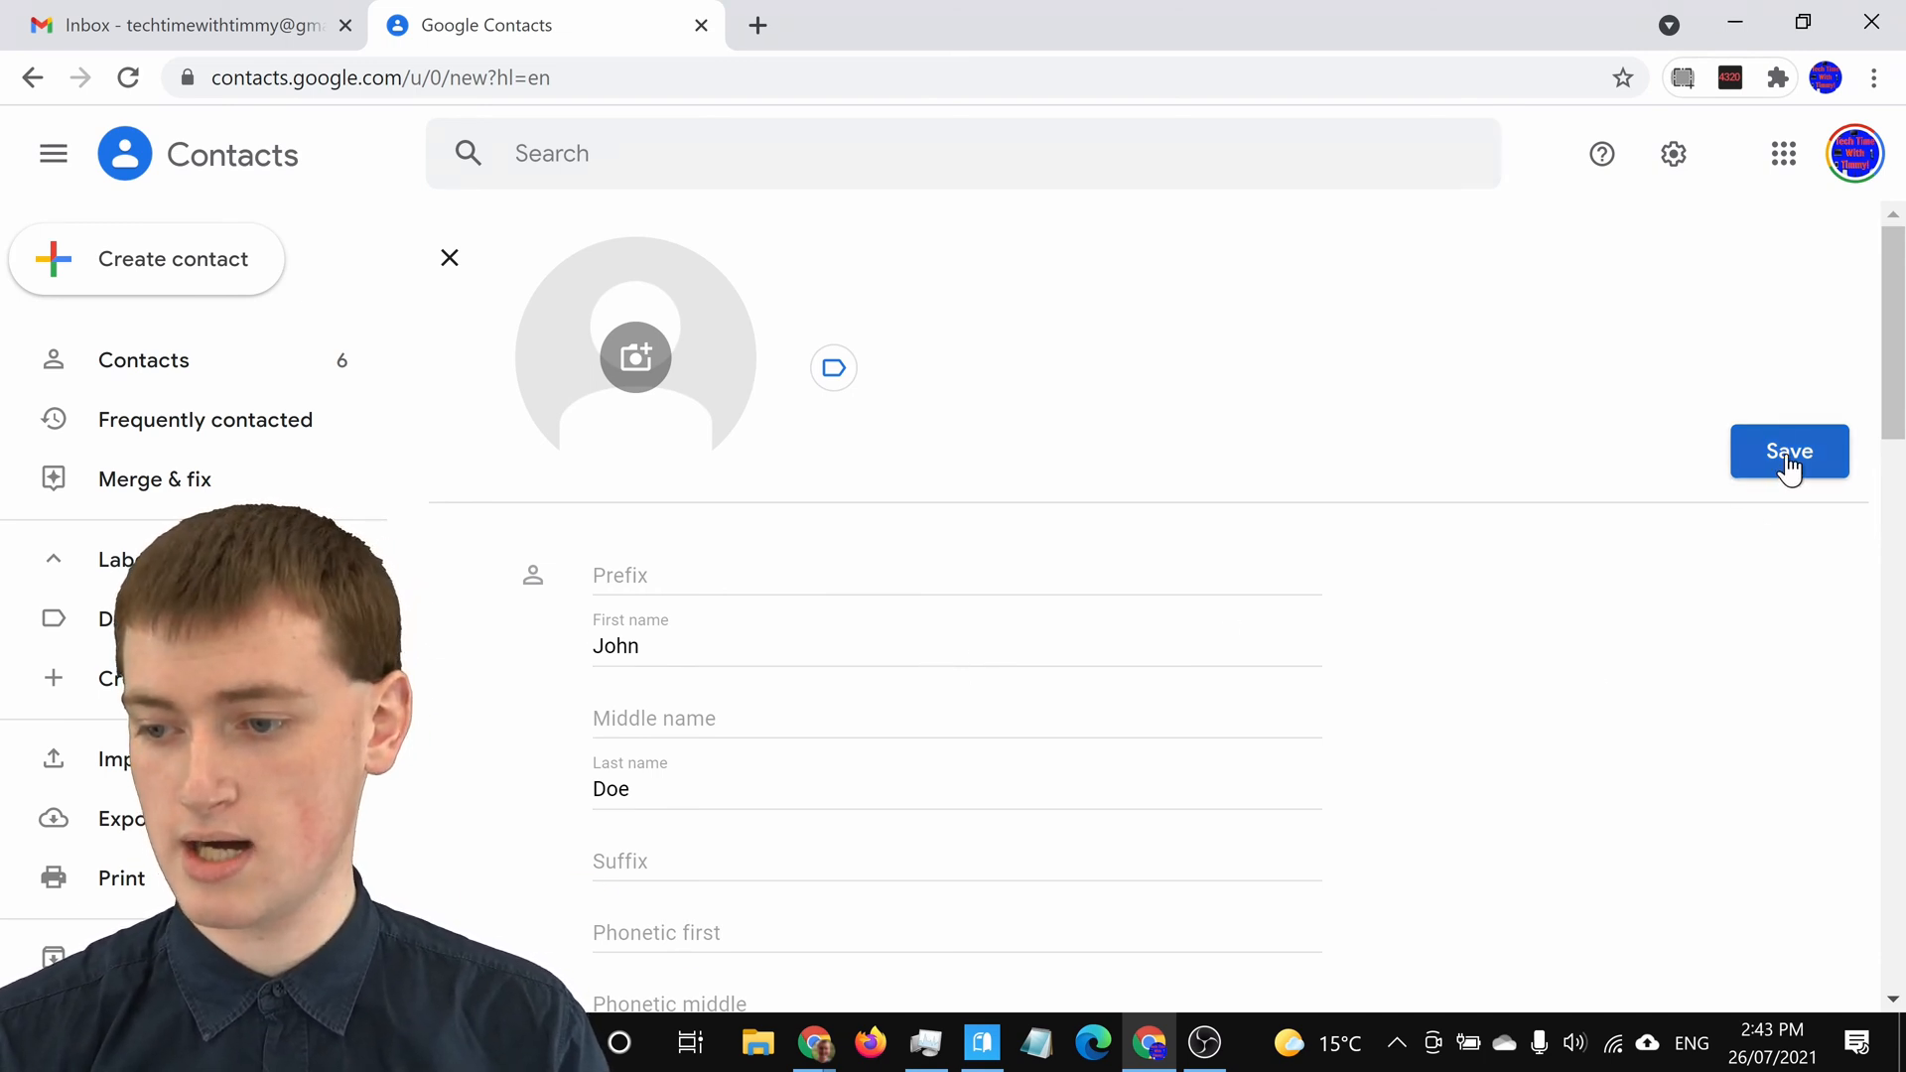
left_click(1788, 450)
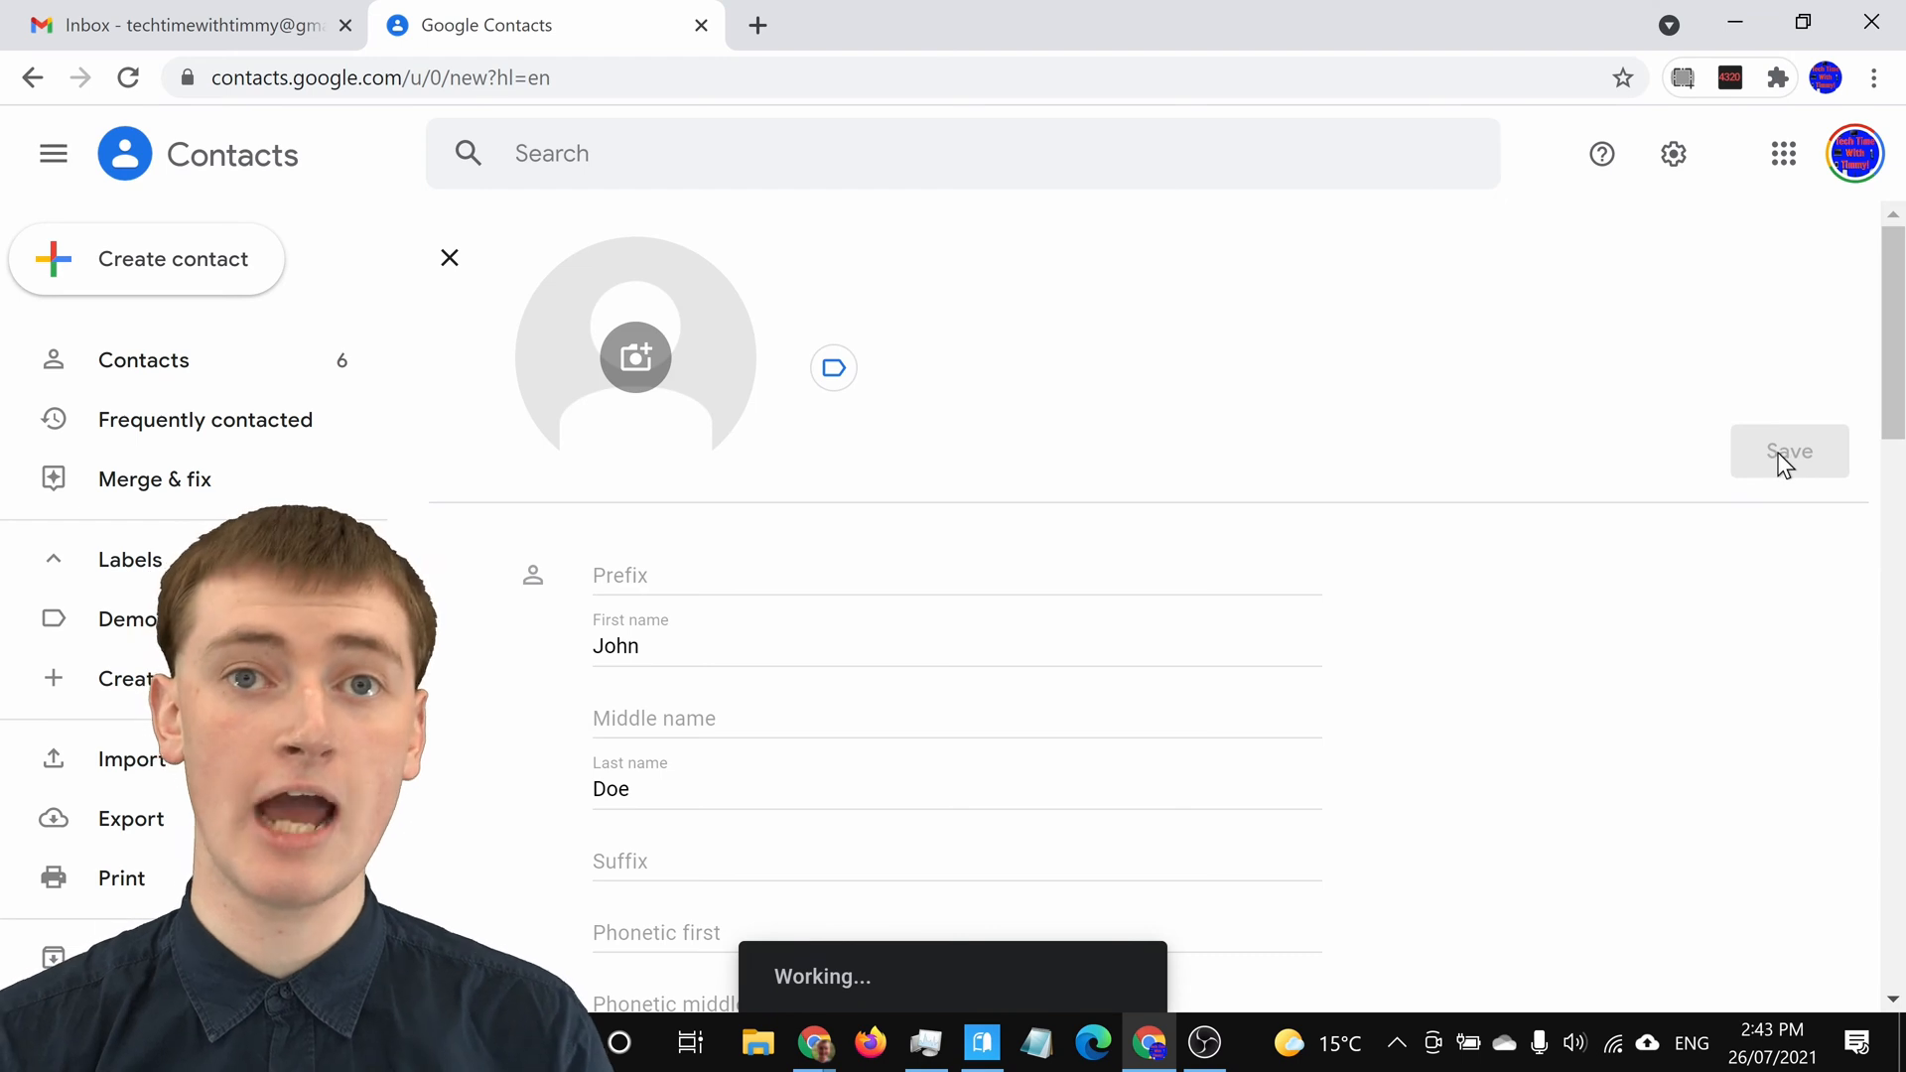
left_click(1789, 451)
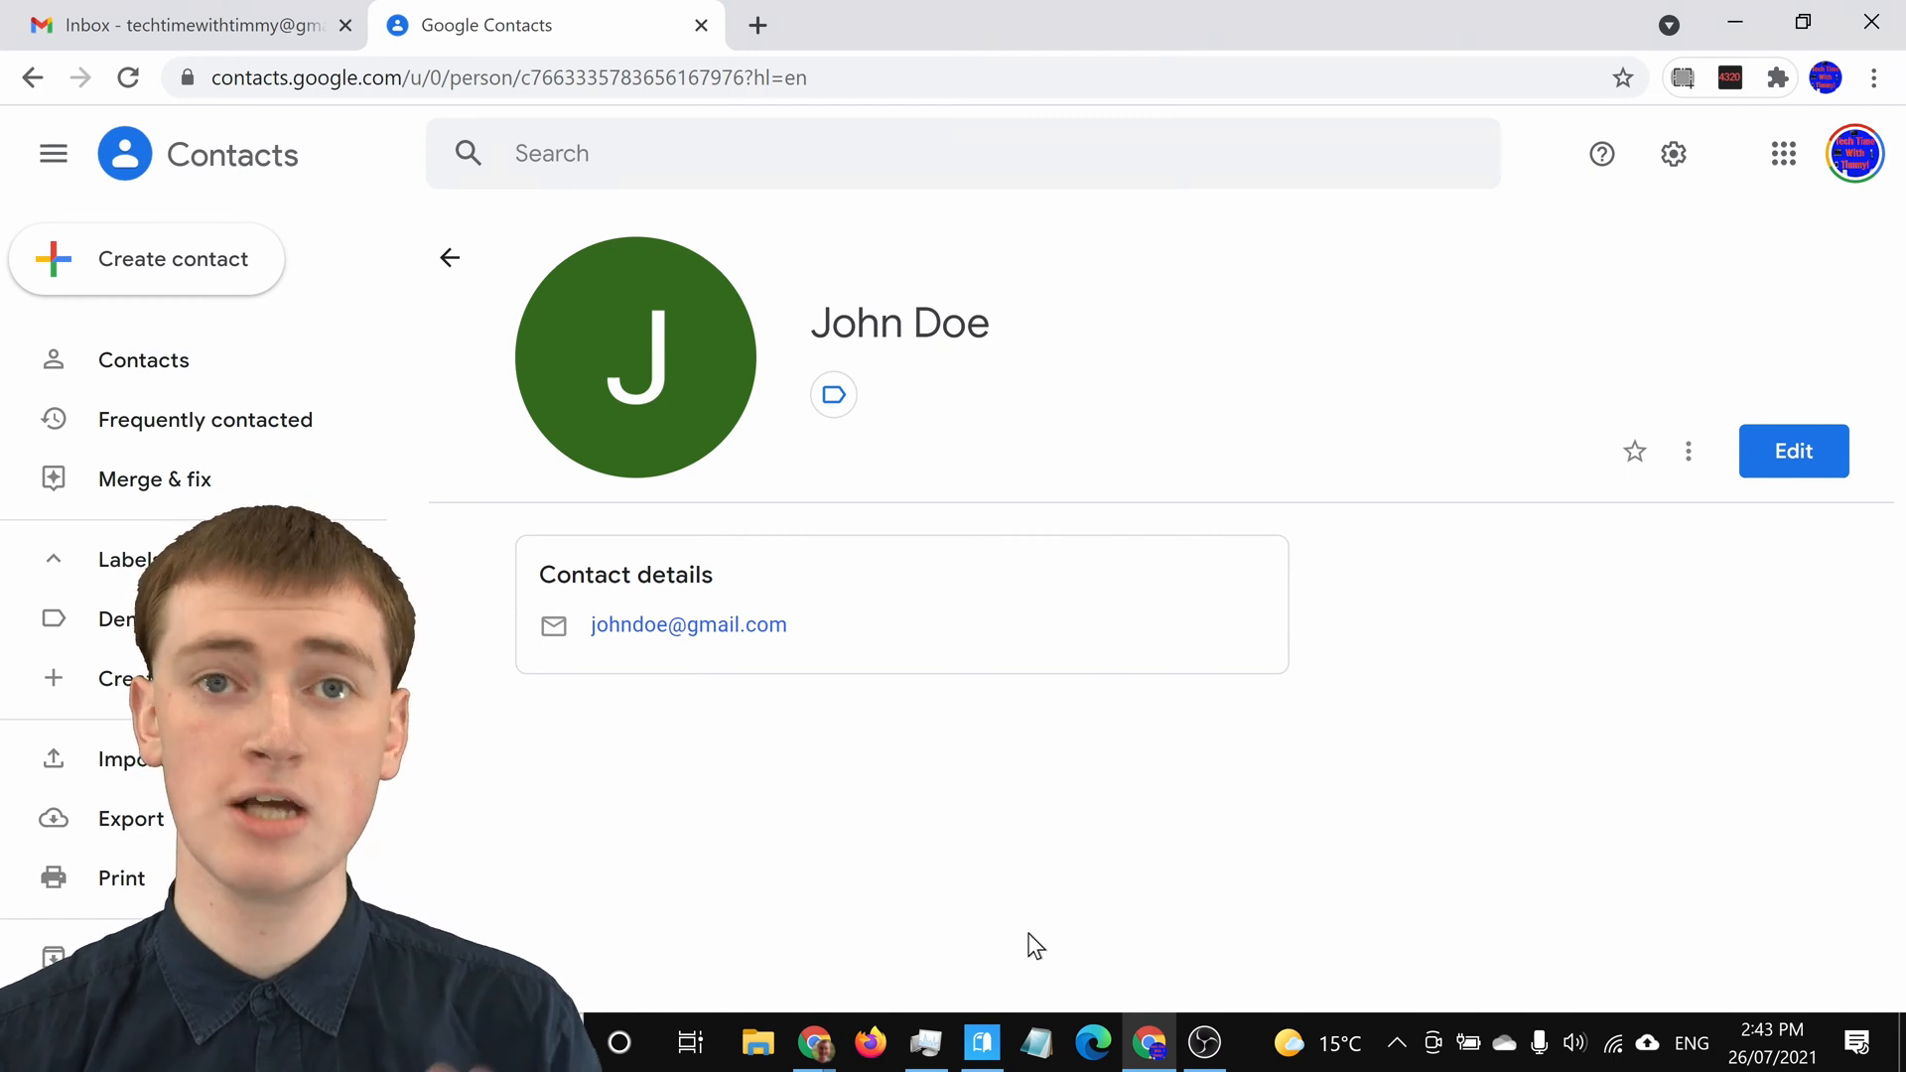
Confirm John Doe is listed among seven contacts and suggested when addressing 'joh', then discard the draft.
left_click(182, 24)
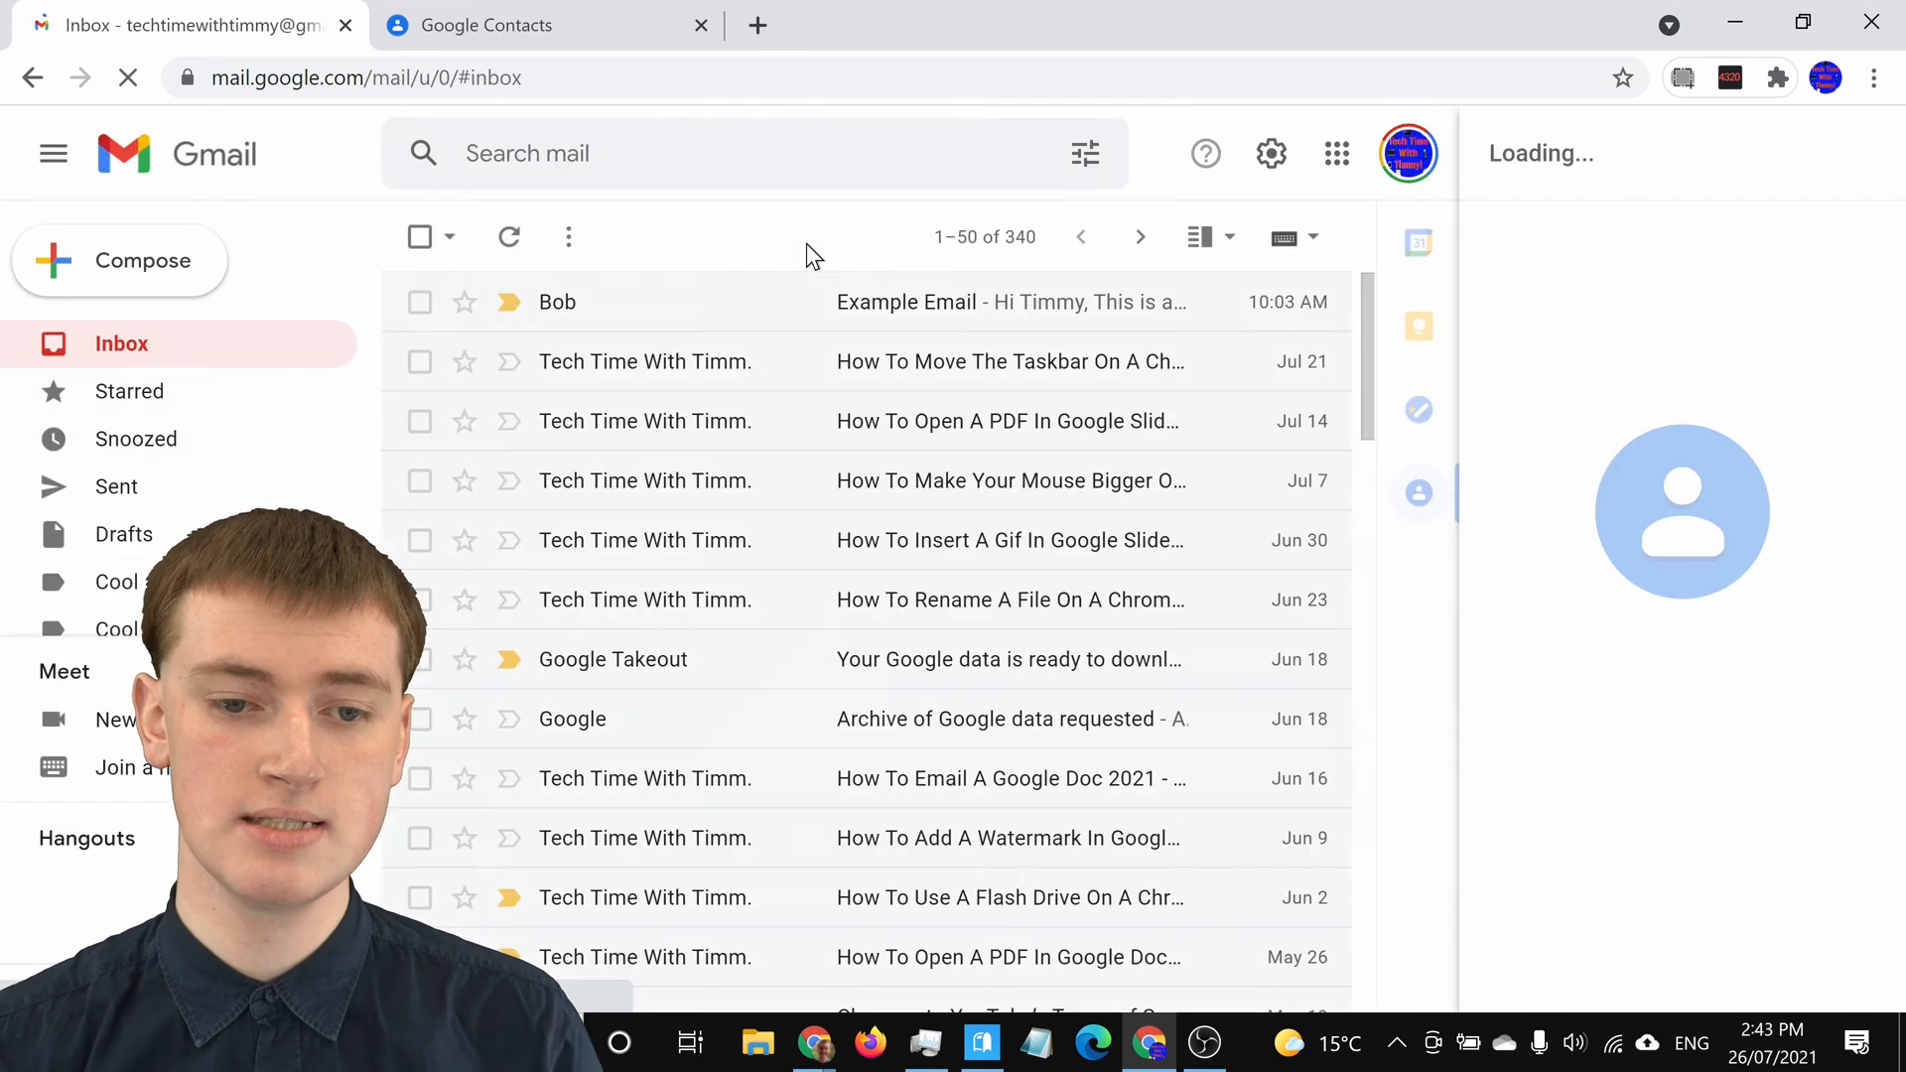
left_click(1417, 493)
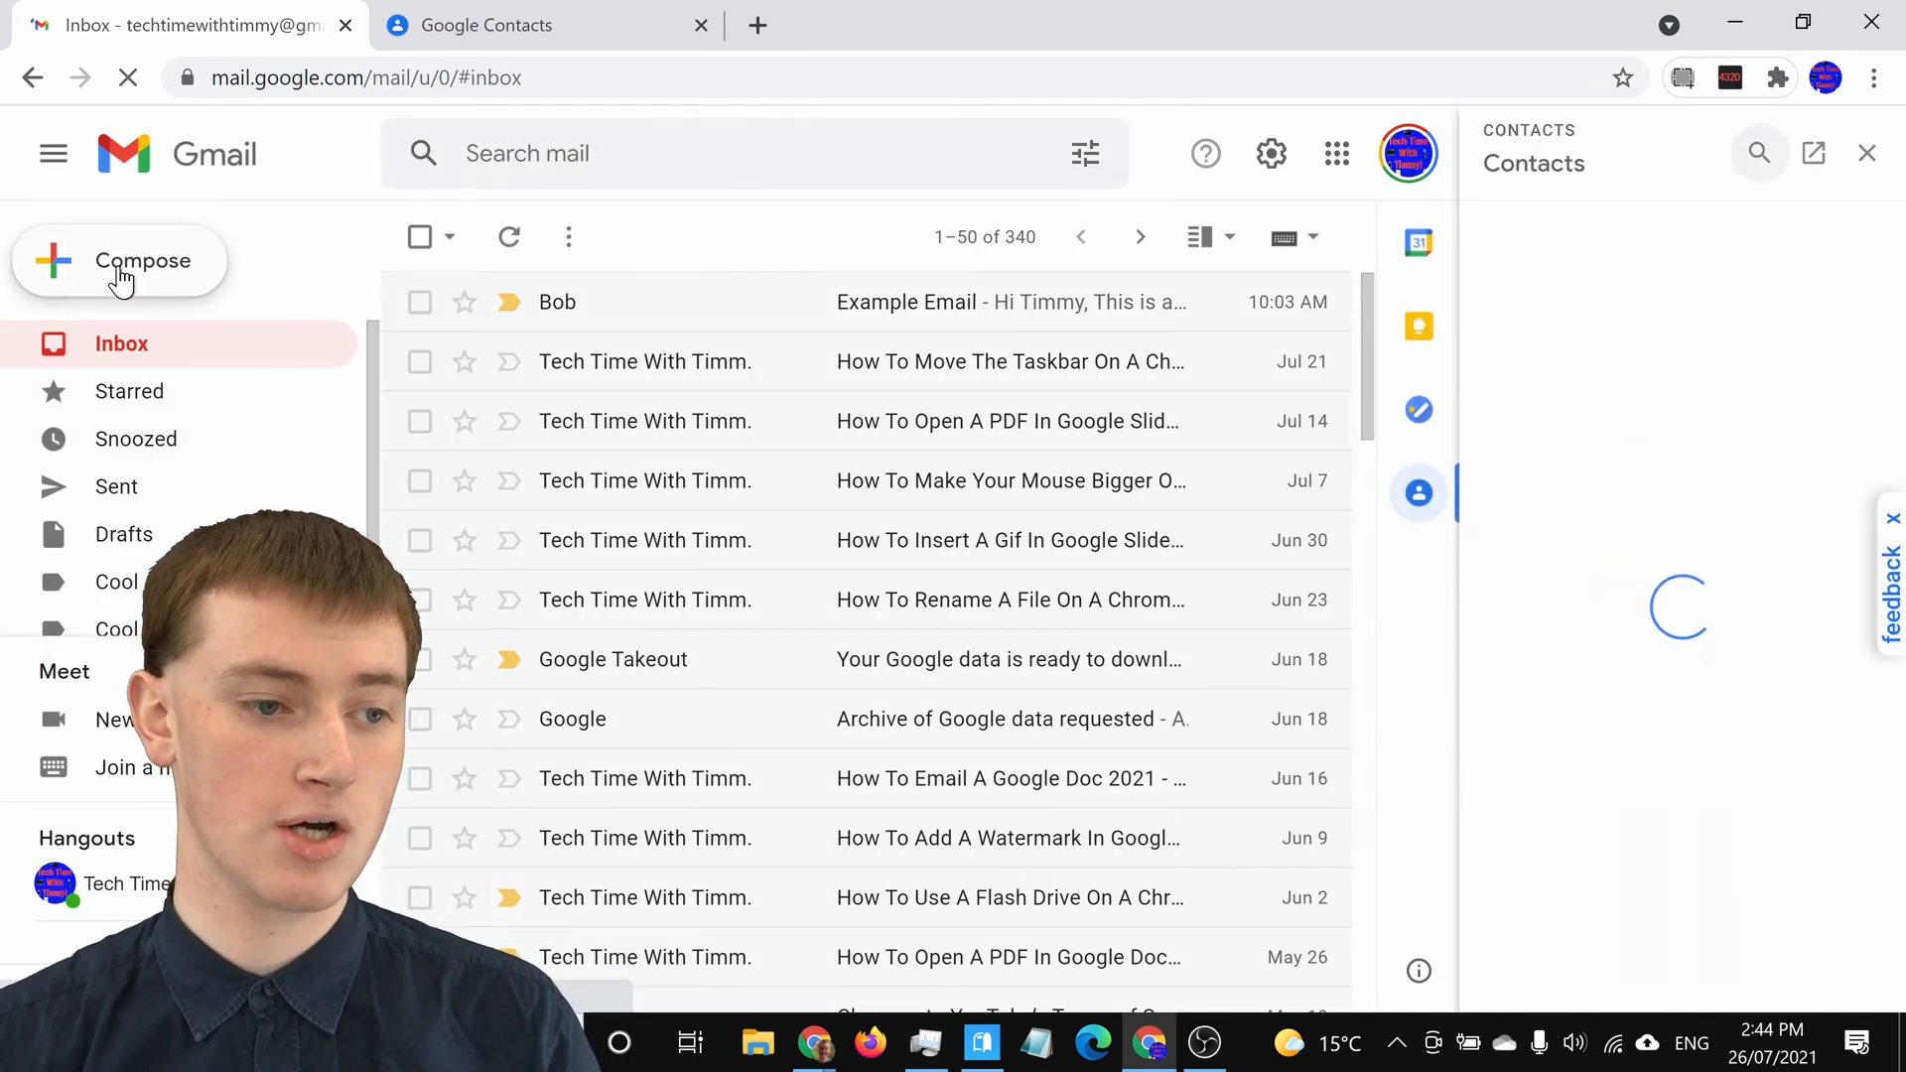
left_click(119, 260)
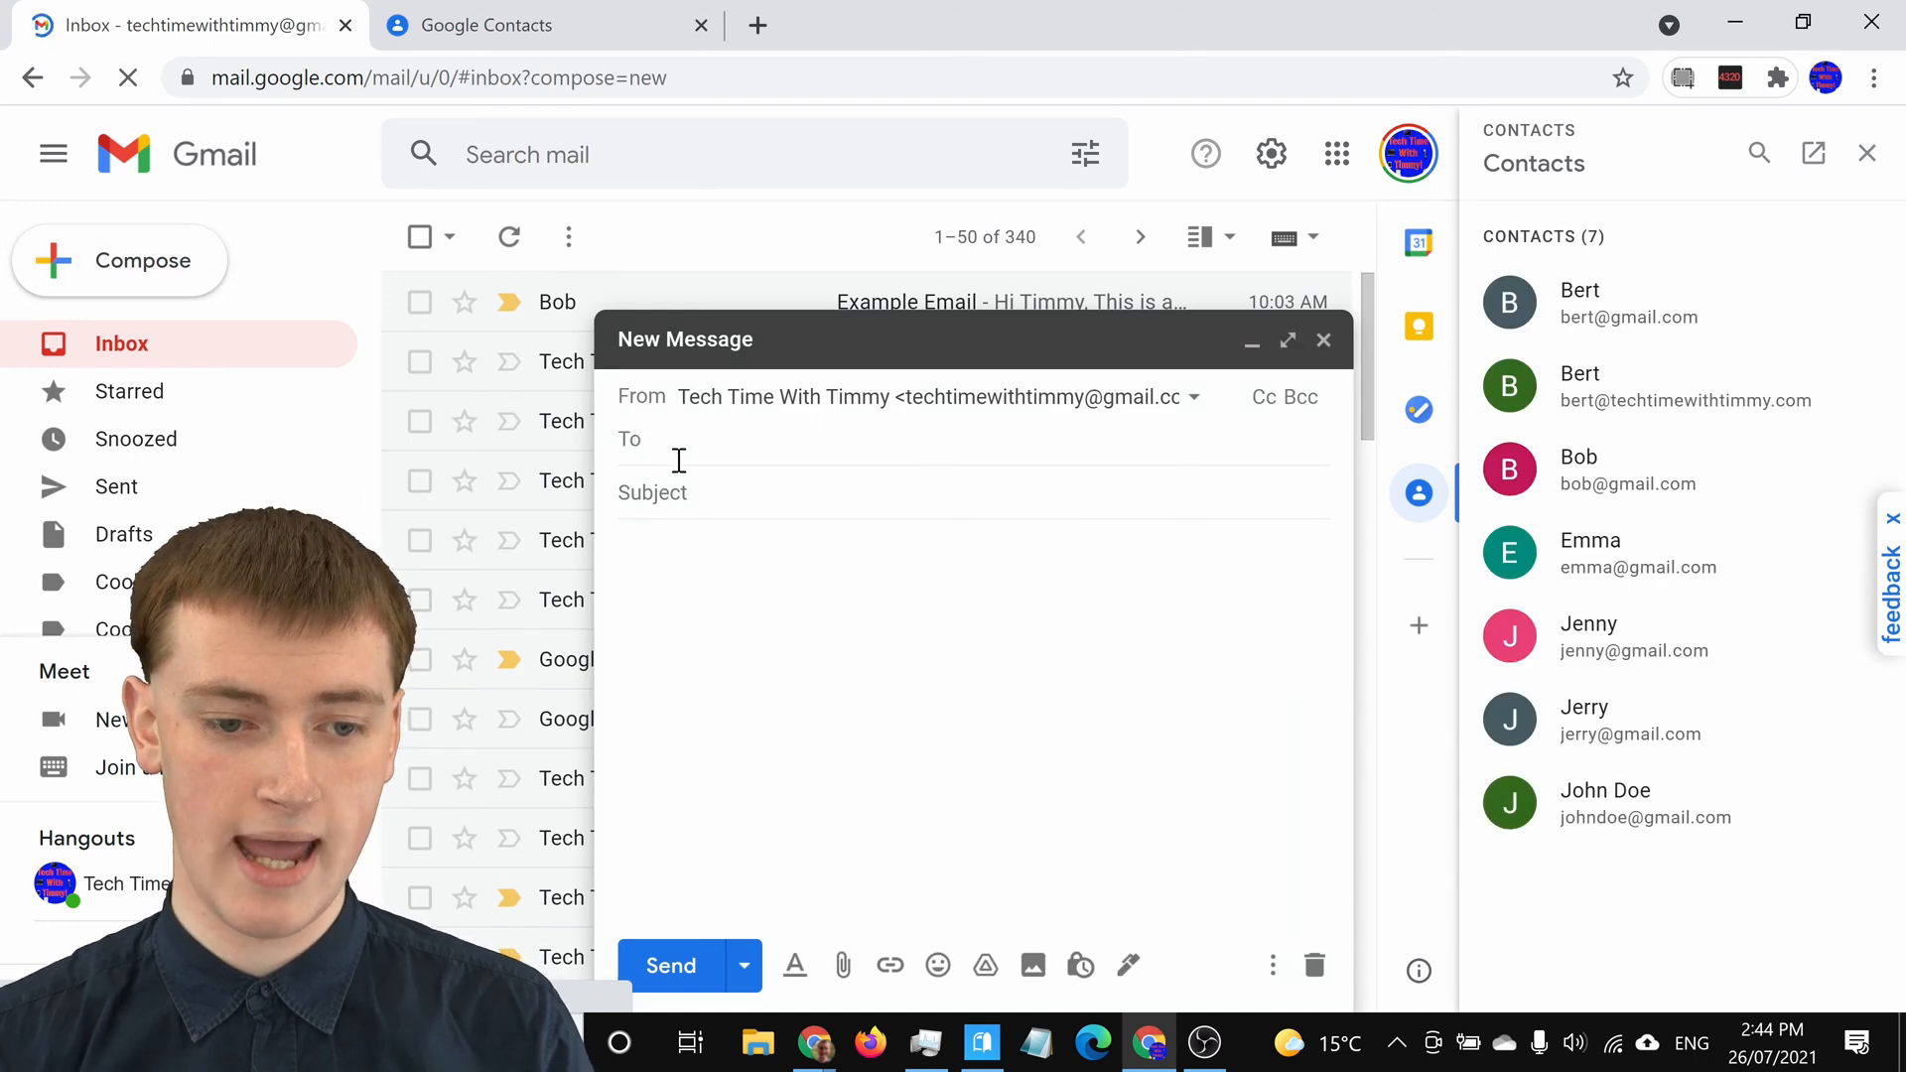
type("j")
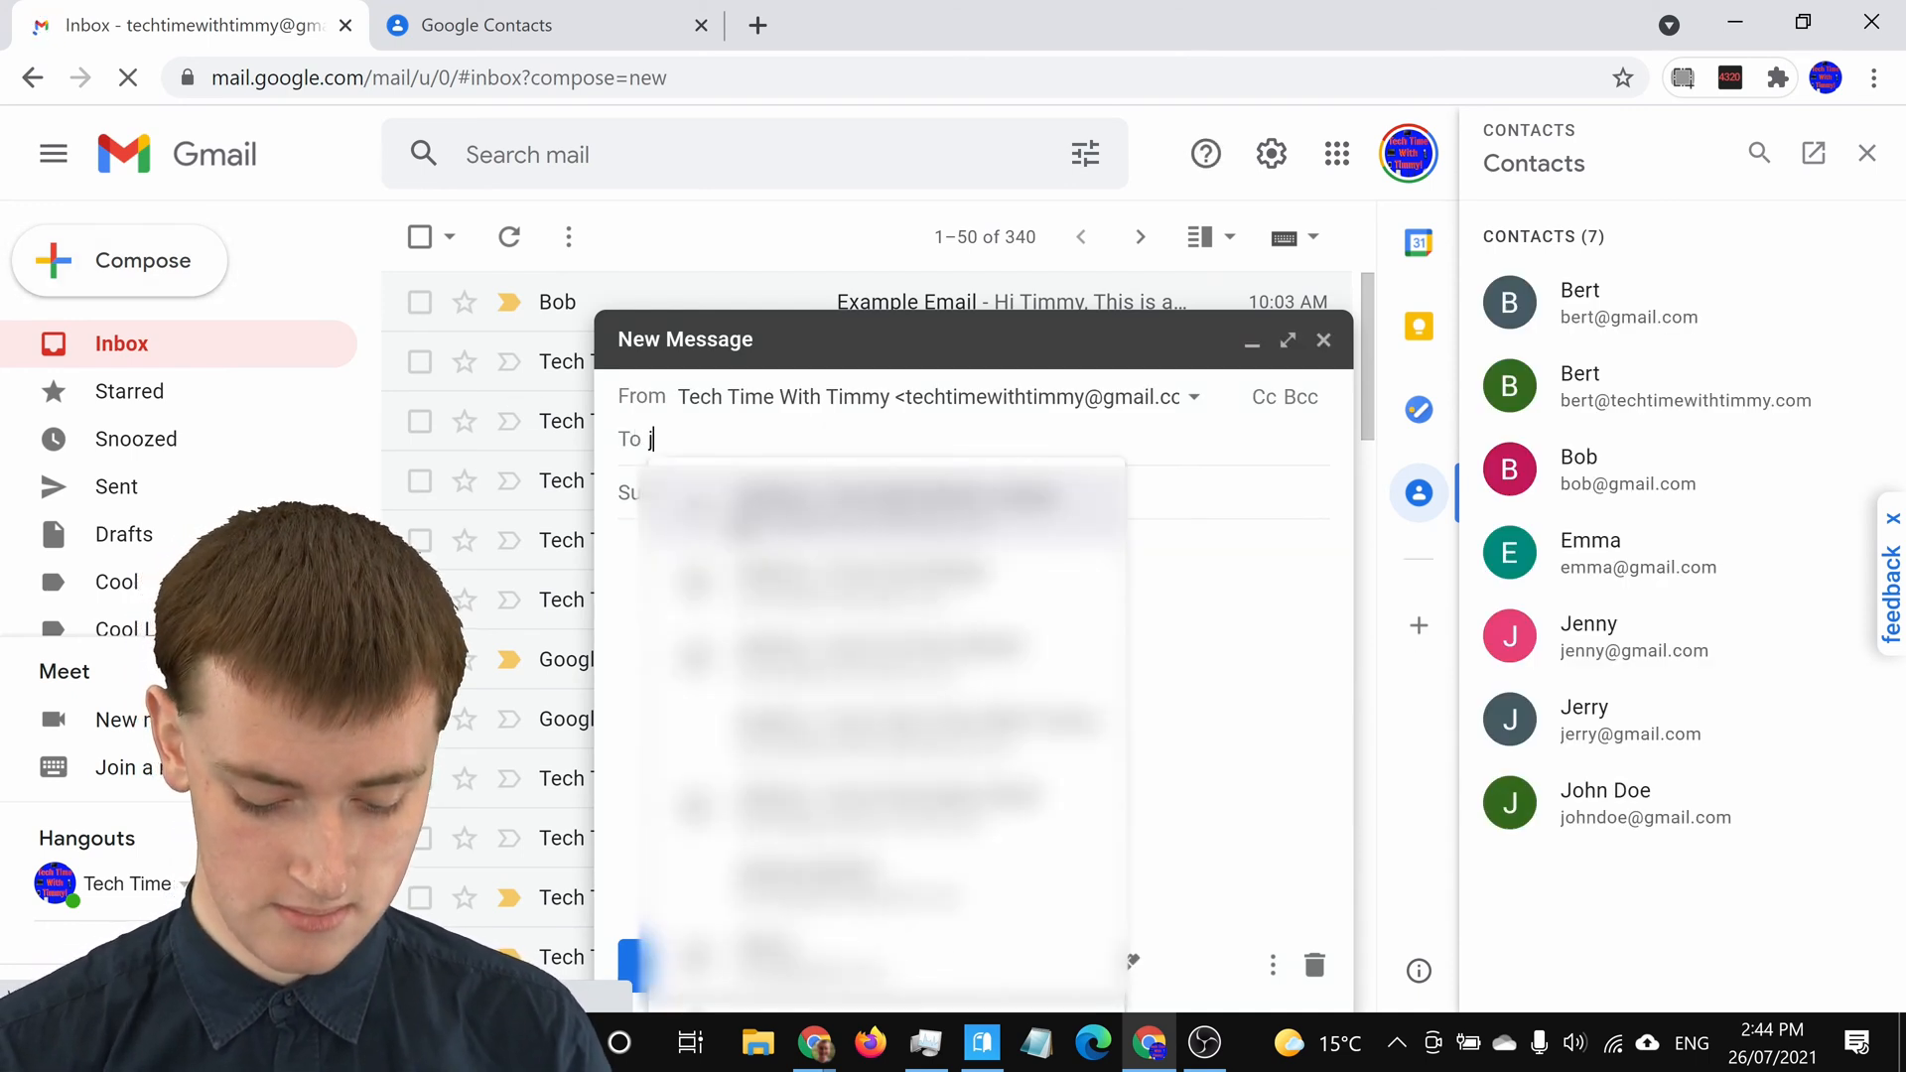
type("oh")
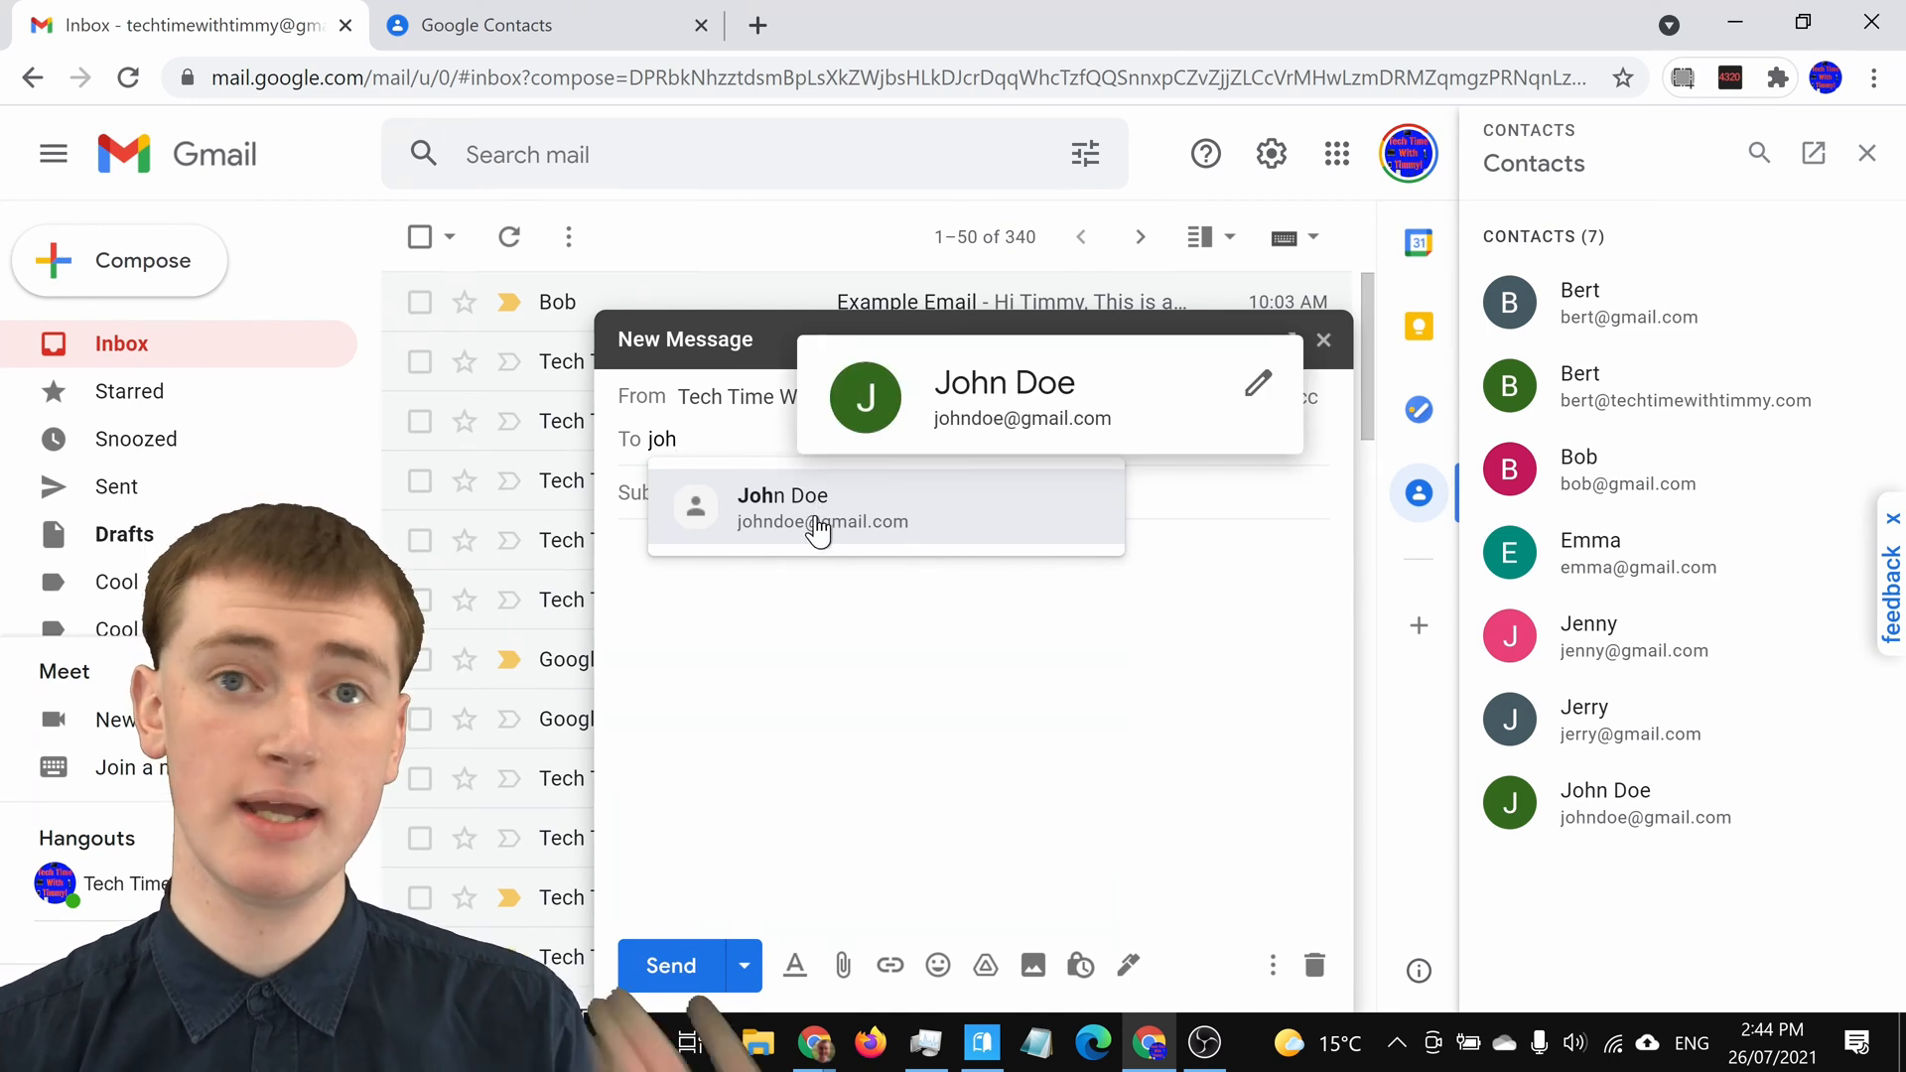
left_click(822, 506)
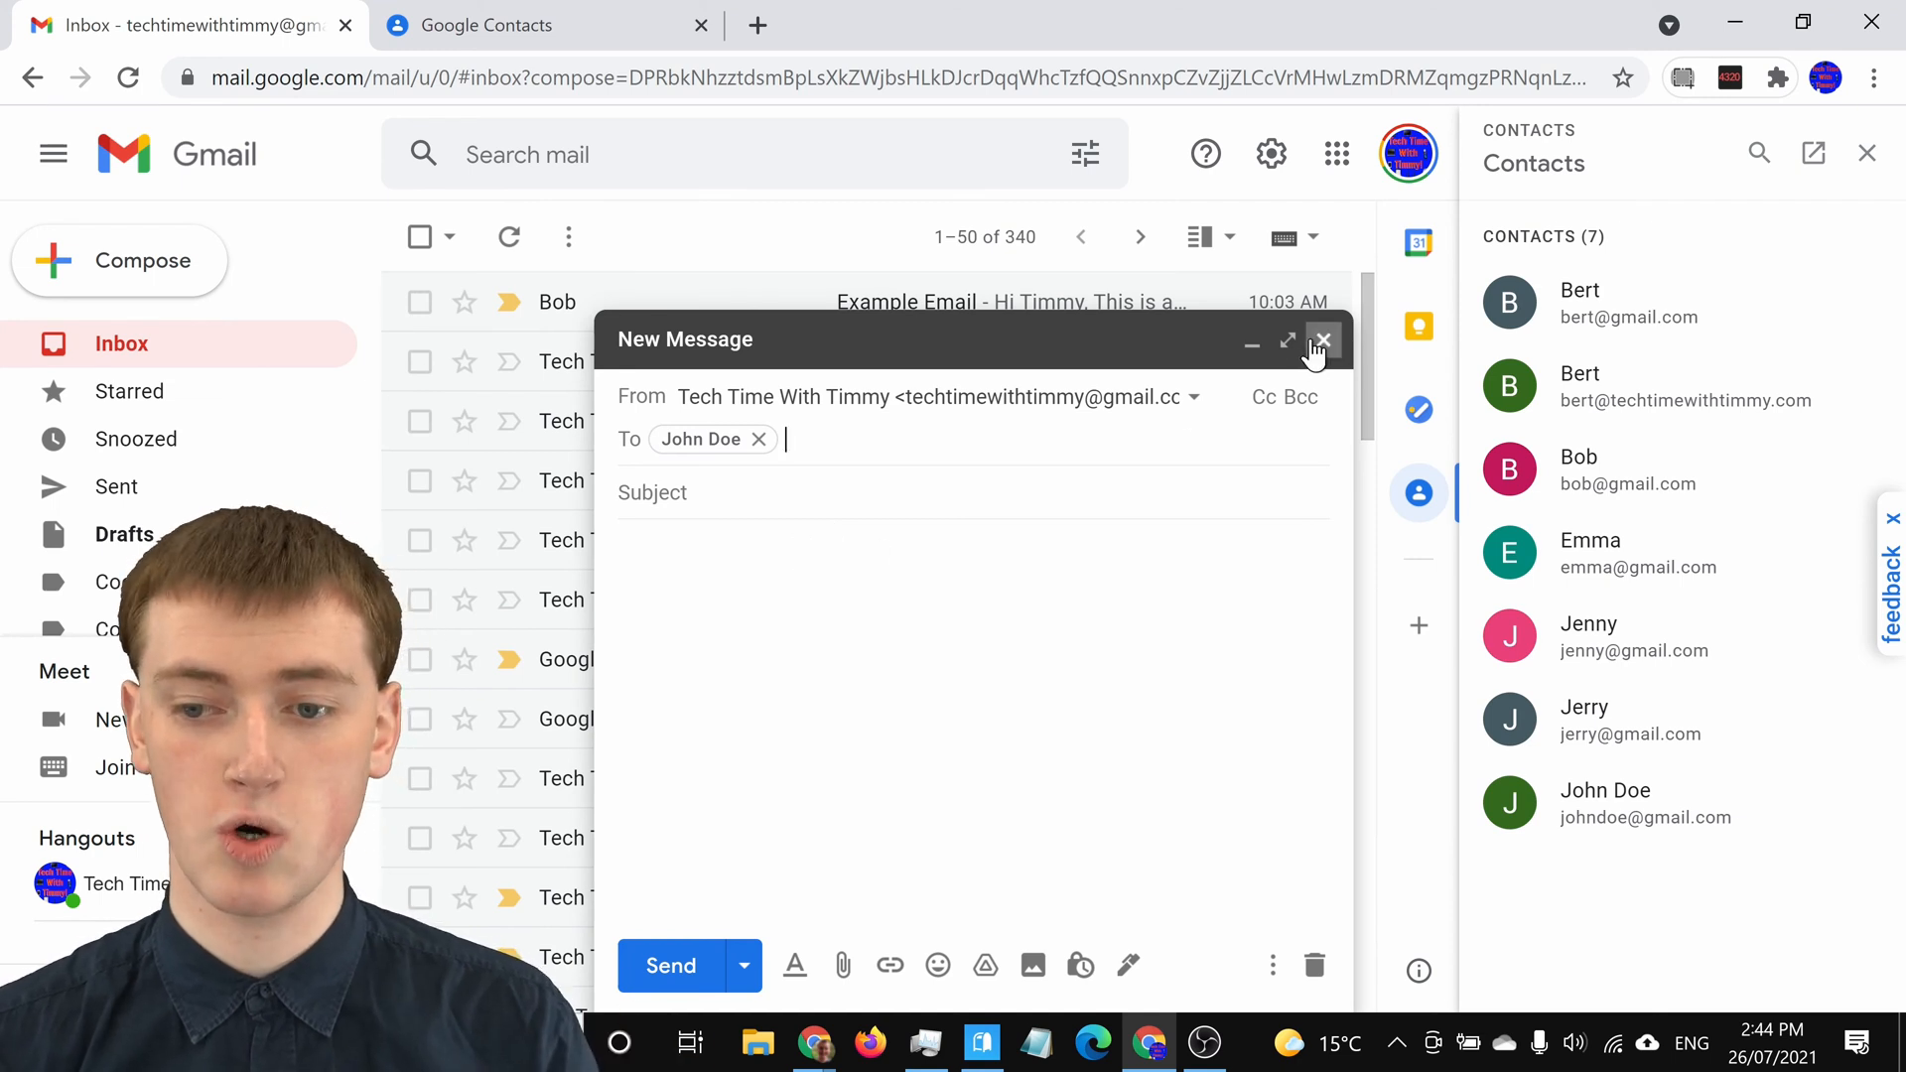
left_click(1322, 339)
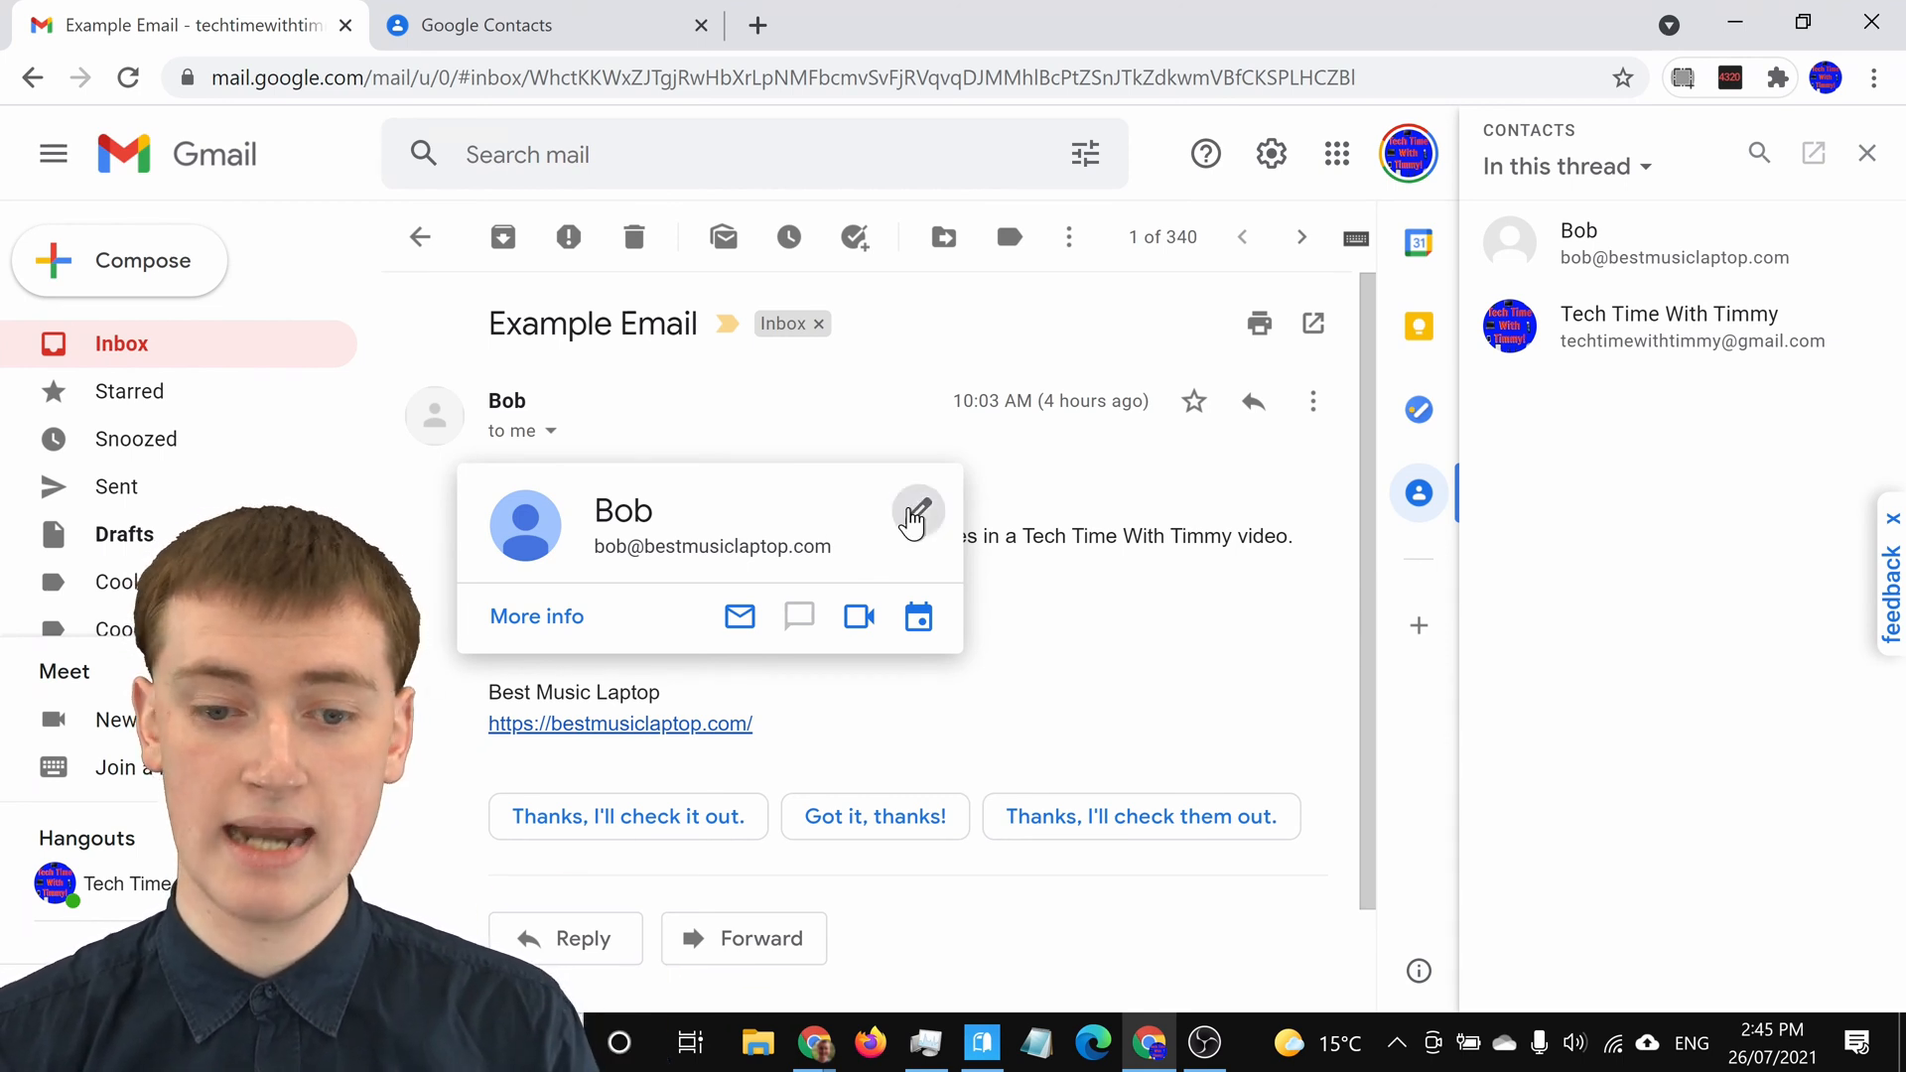
mouse_move(917, 512)
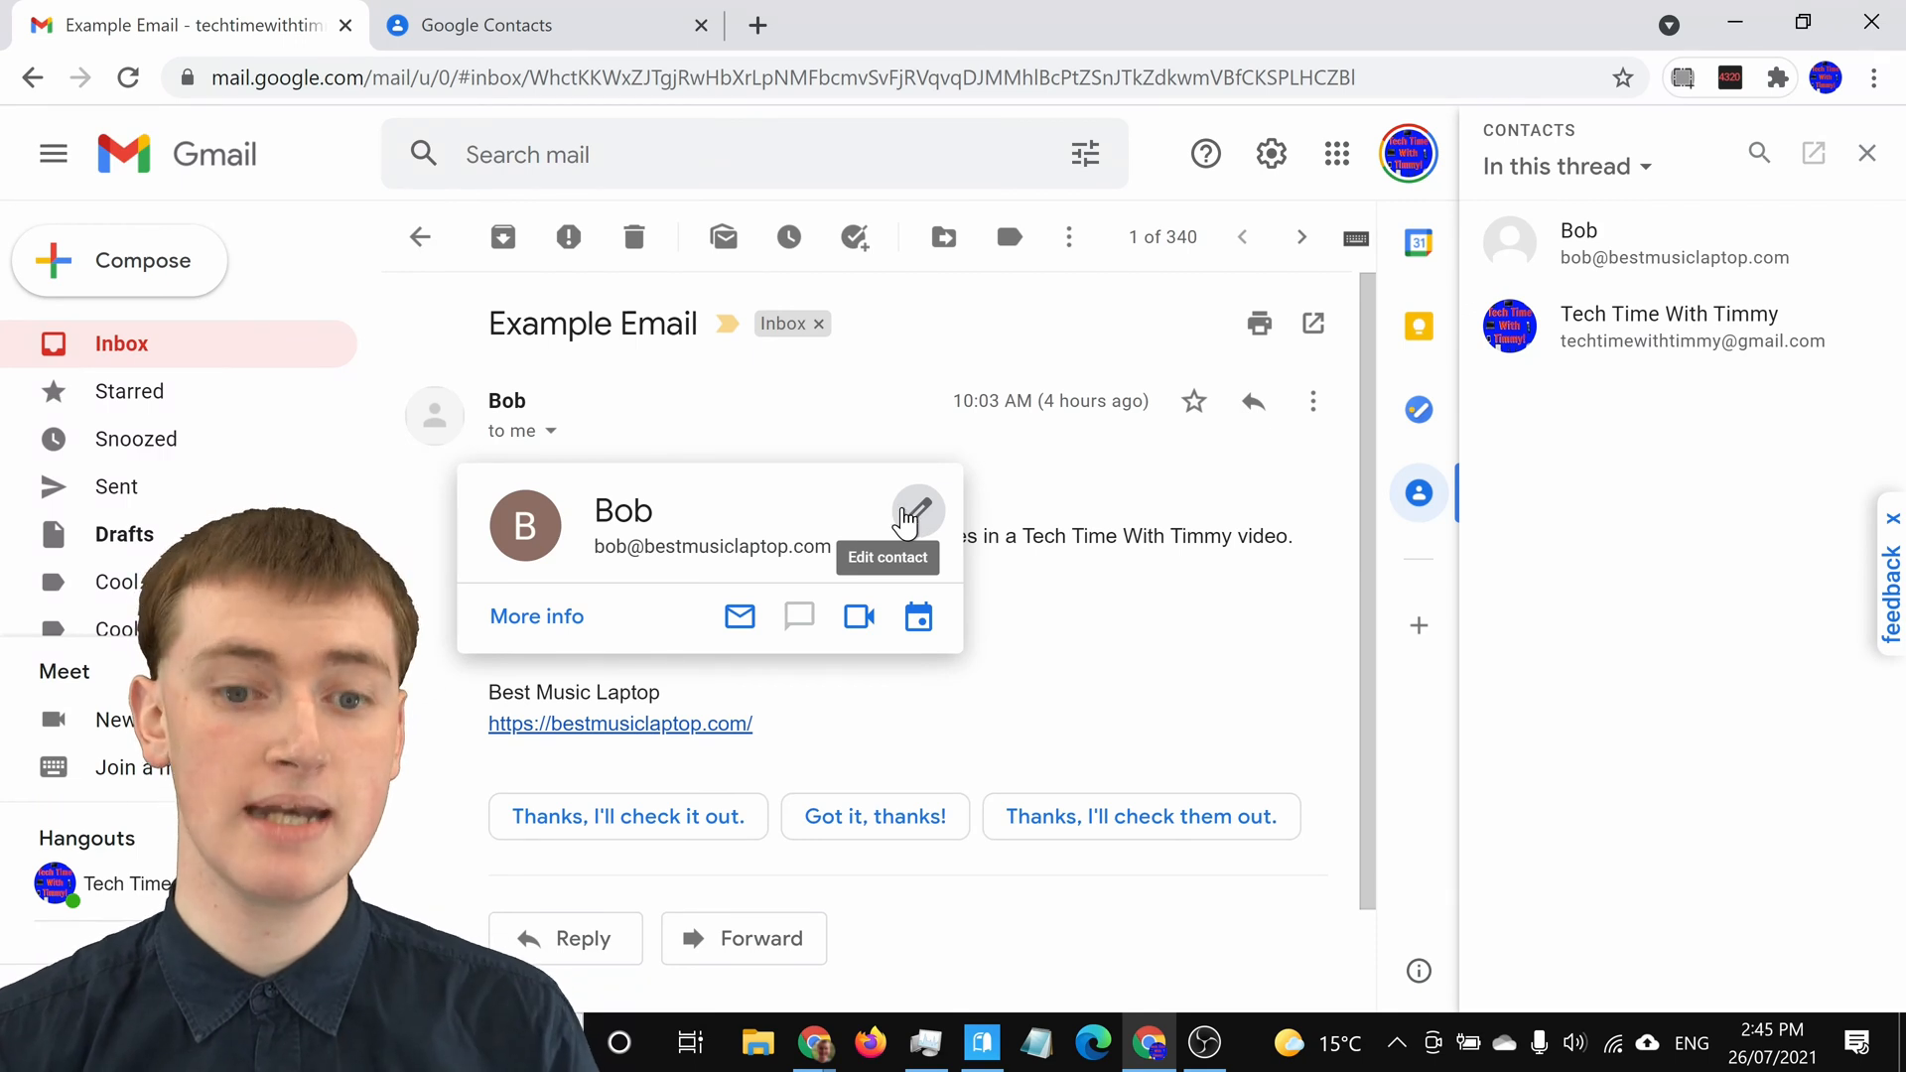
mouse_move(895, 538)
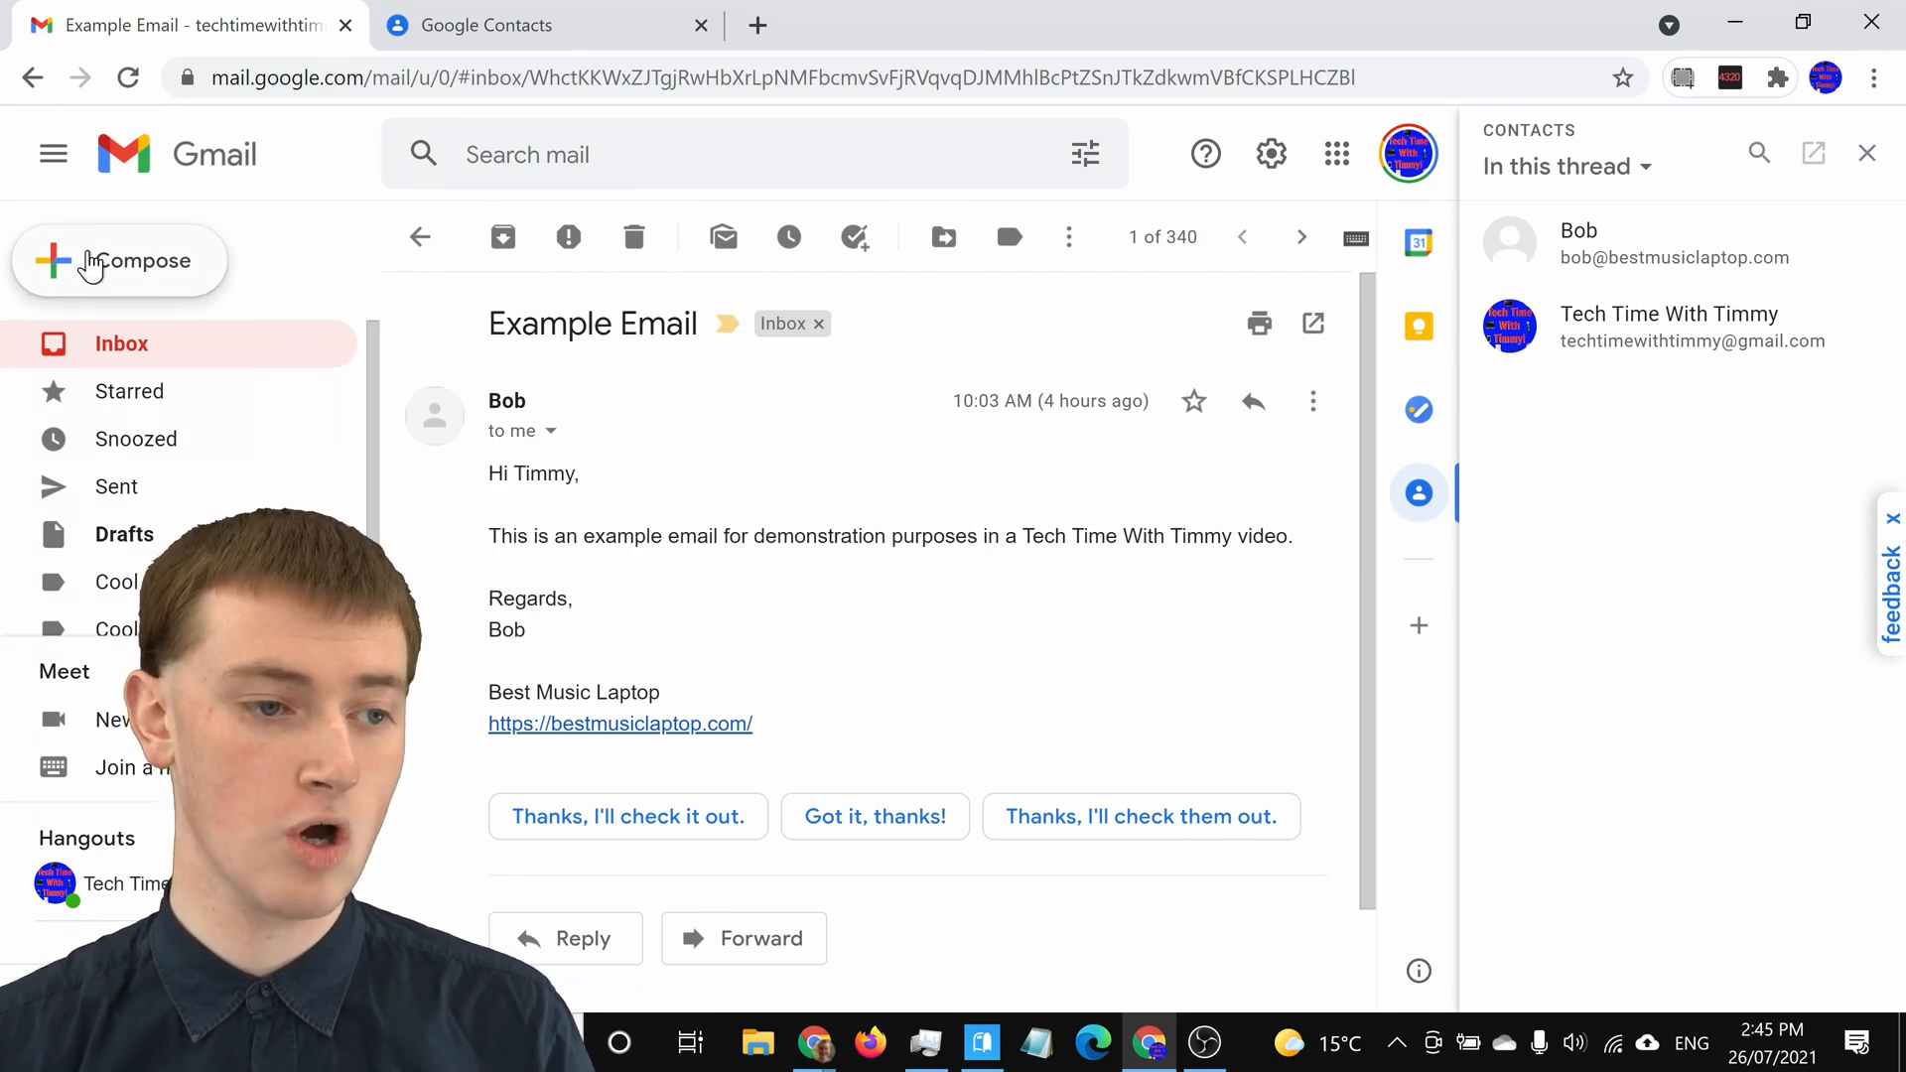
Address a new message with 'bob' to see Bob offered at two addresses.
left_click(141, 260)
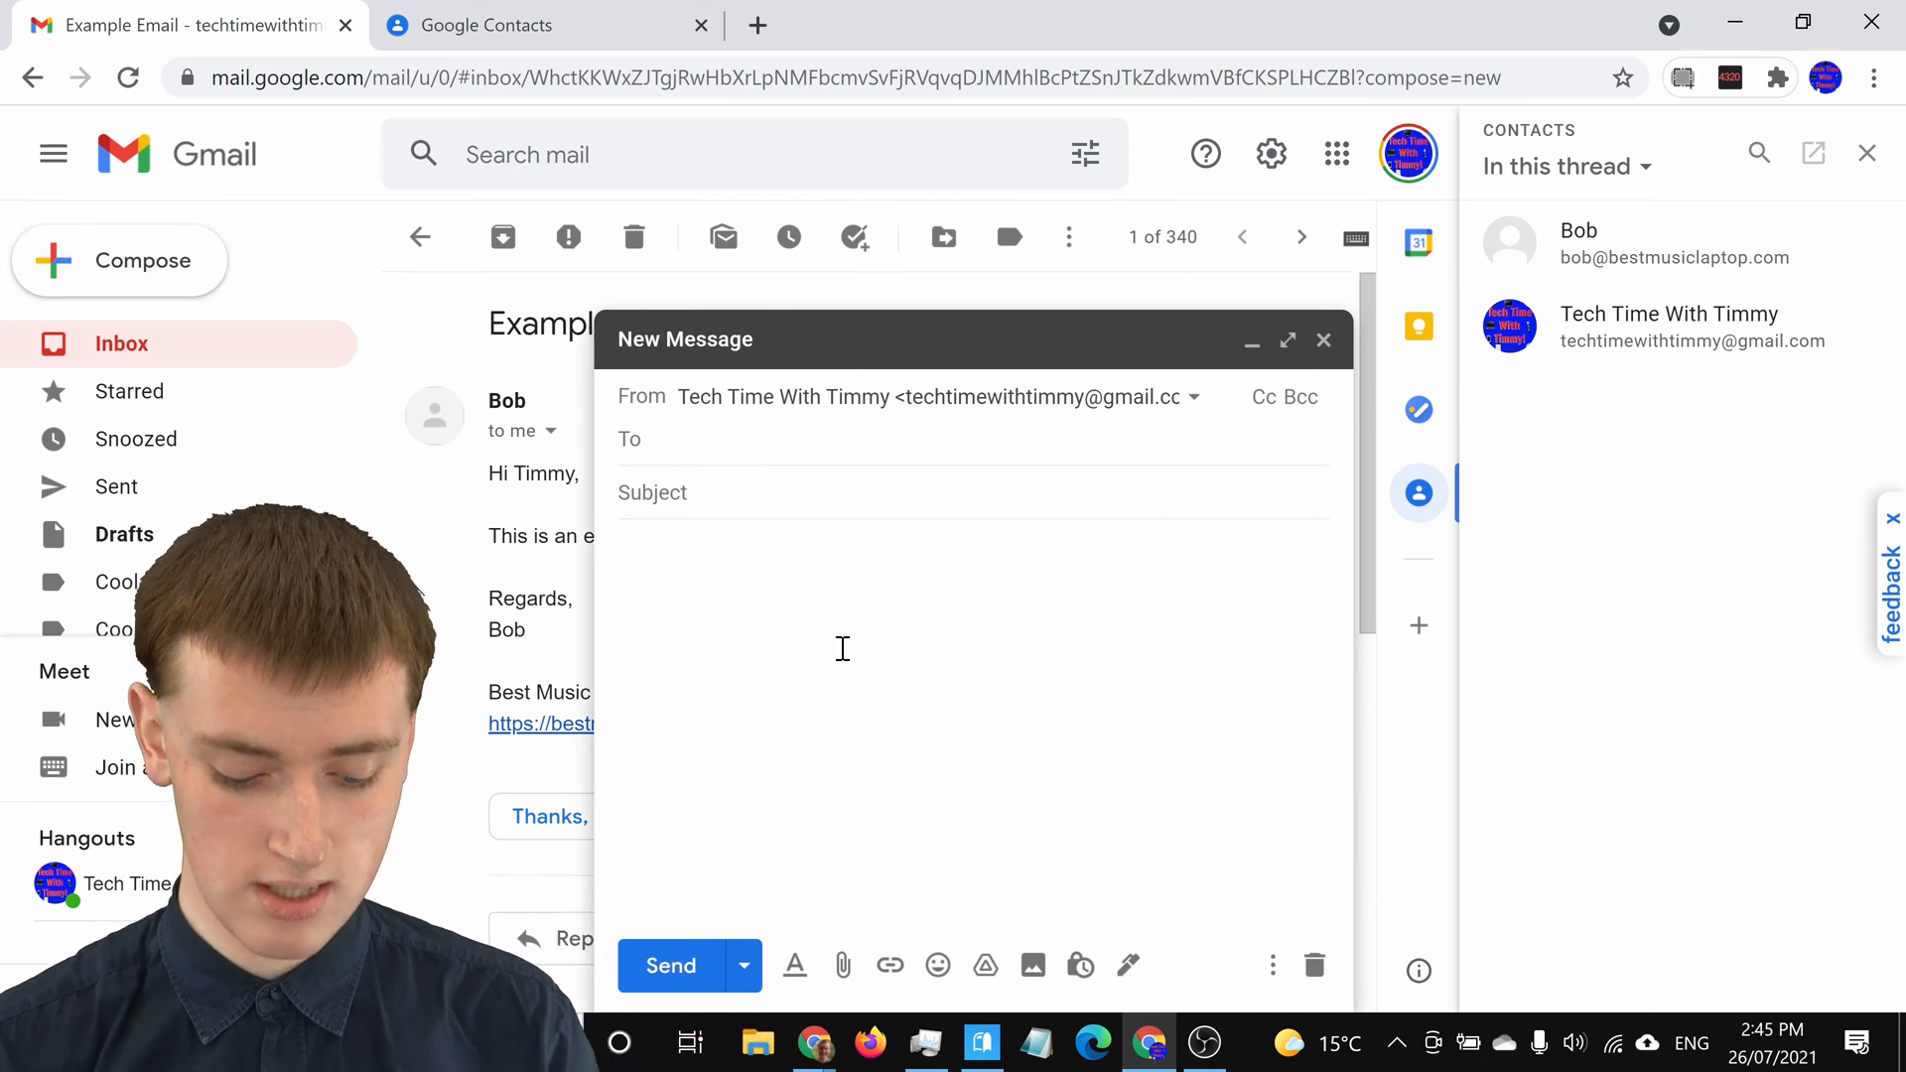
type("bob")
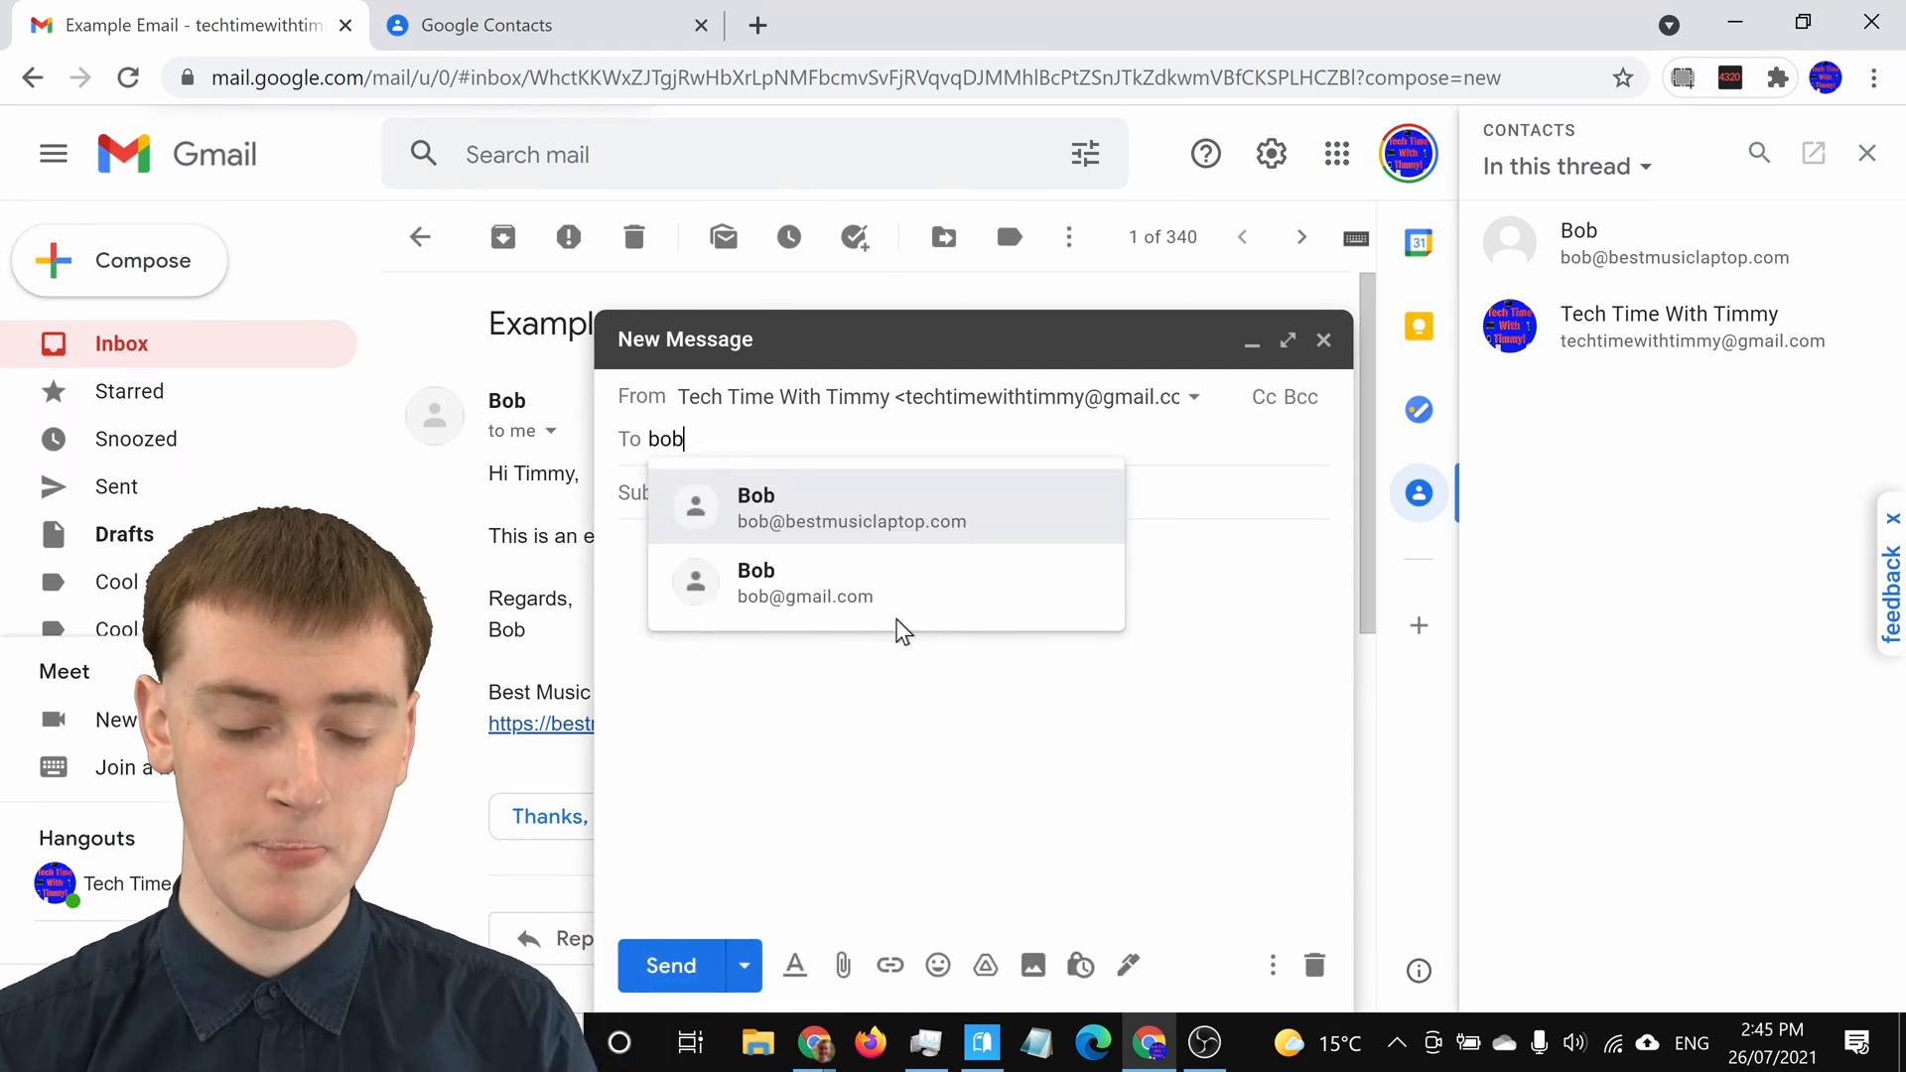